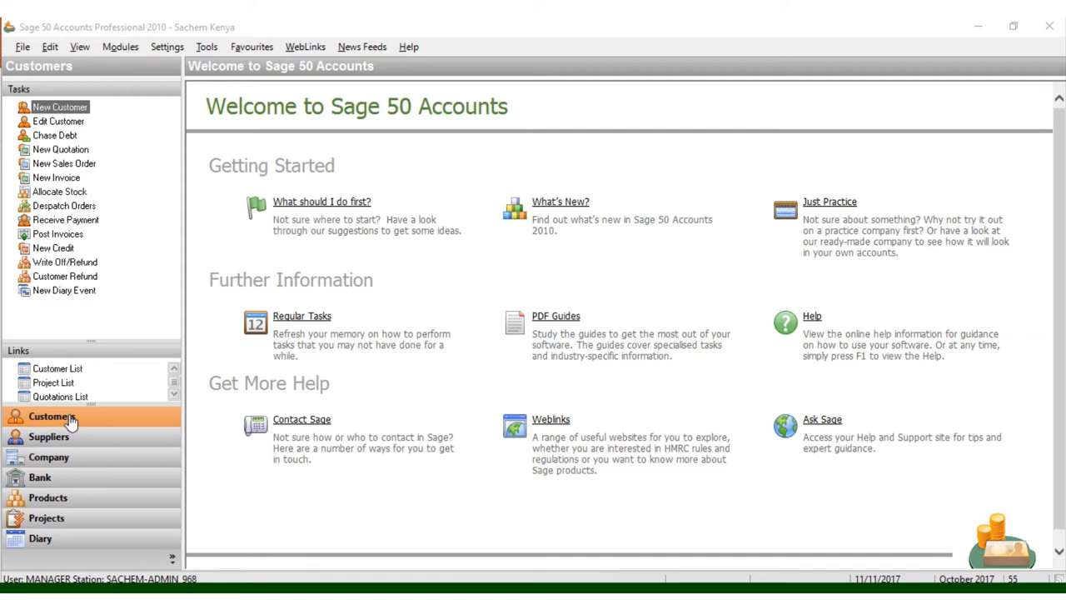
pyautogui.moveTo(73, 419)
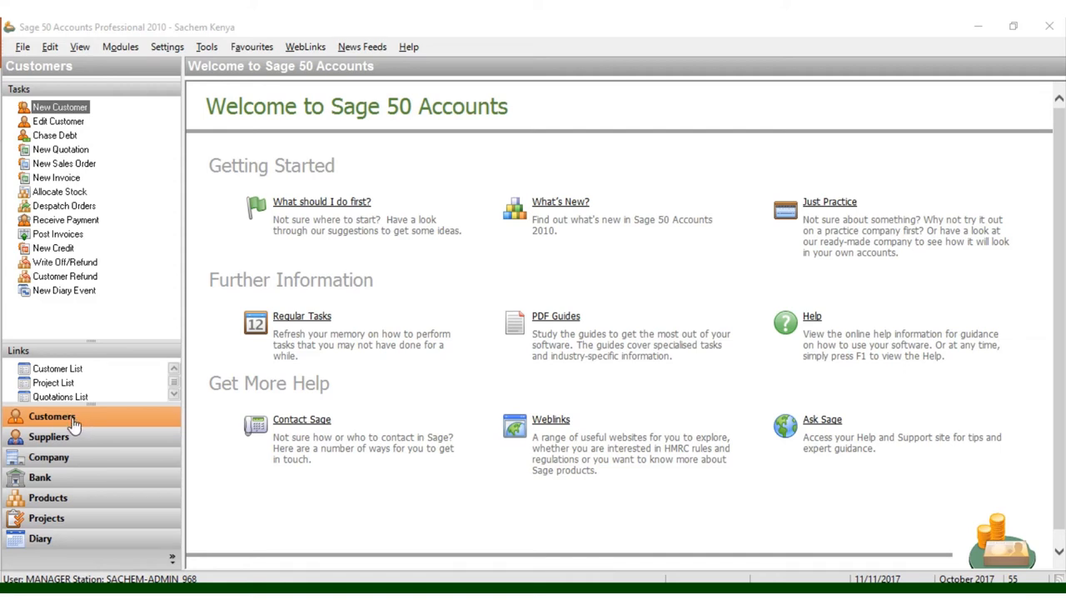
# Go to the Customers module and bring up the alternative customer view choices
pyautogui.click(51, 417)
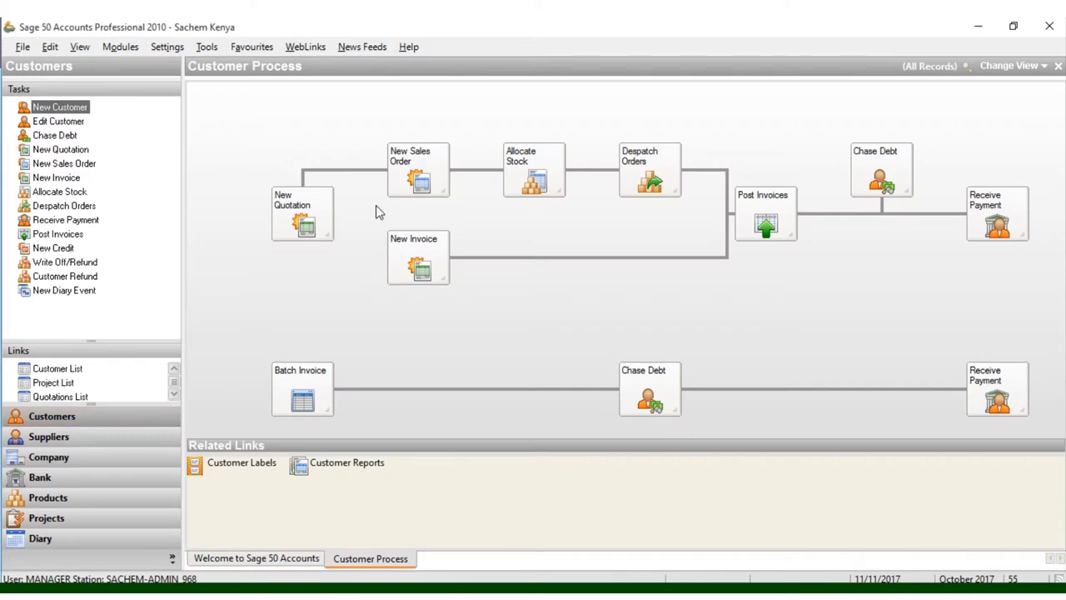
pyautogui.moveTo(223, 78)
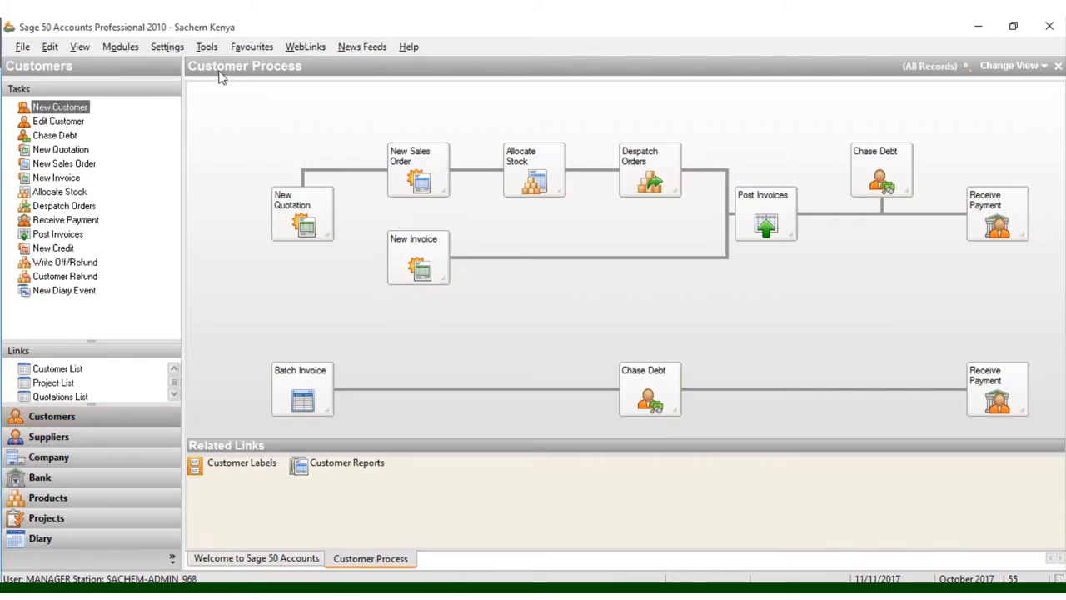
pyautogui.moveTo(743, 206)
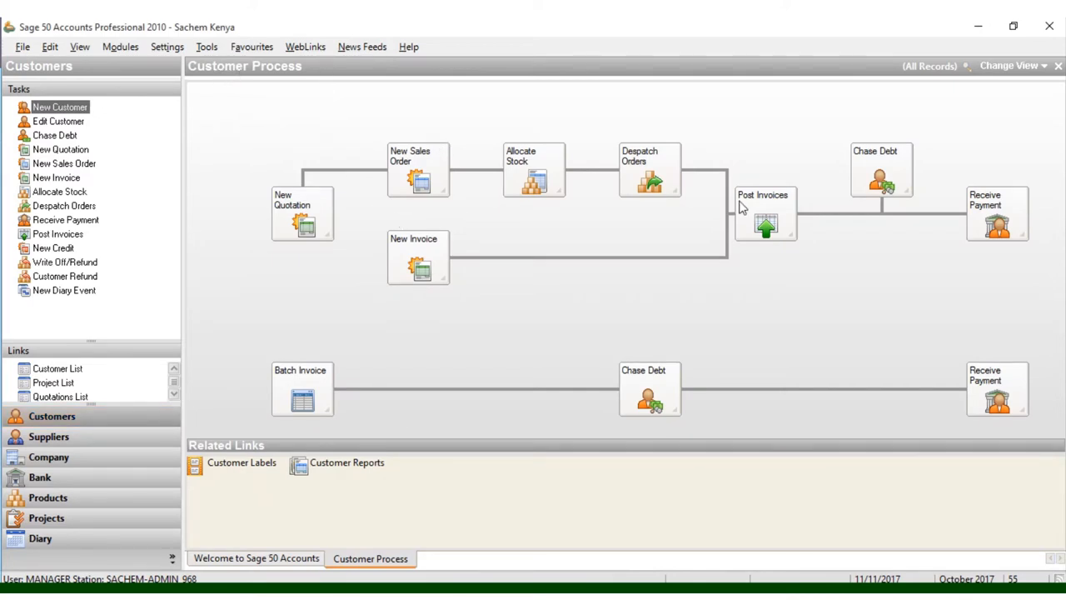
pyautogui.moveTo(1026, 75)
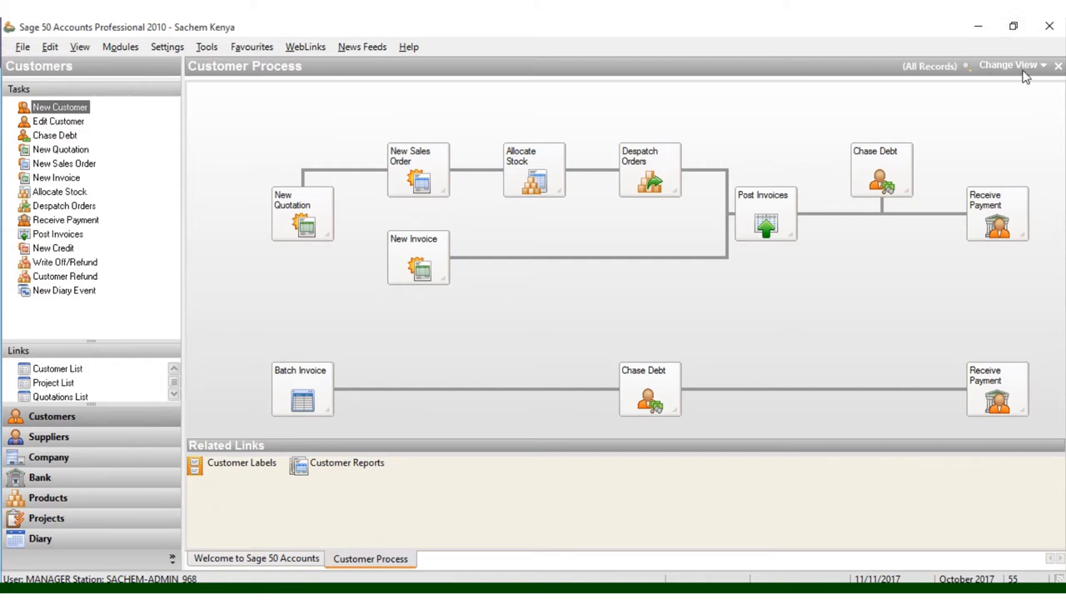
pyautogui.click(1010, 65)
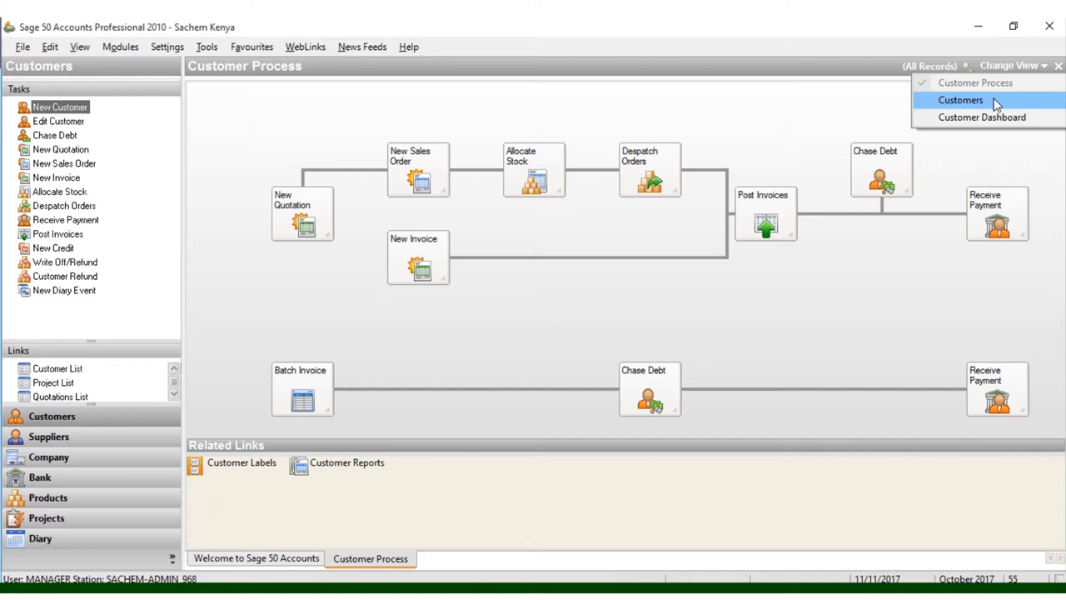
# Start a new customer record, check existing codes, and enter account code C005
pyautogui.click(960, 100)
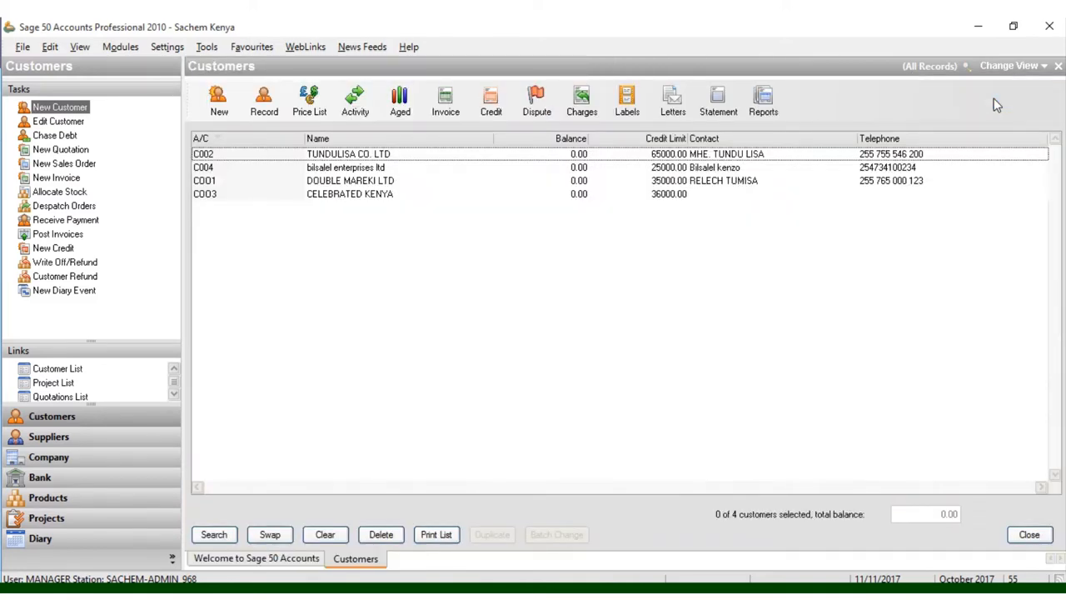
pyautogui.moveTo(263, 100)
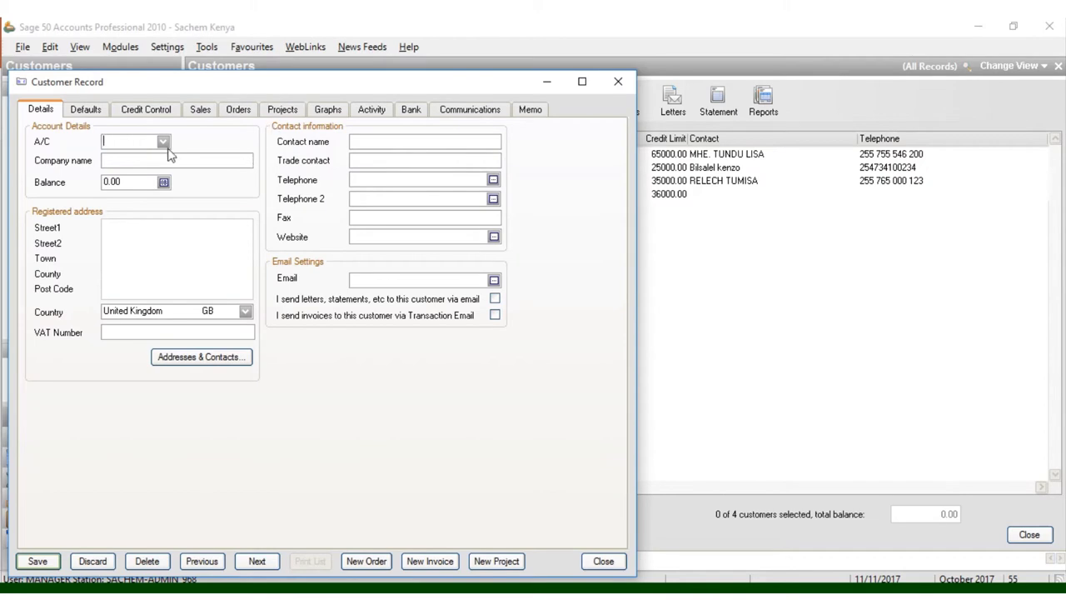
pyautogui.click(164, 139)
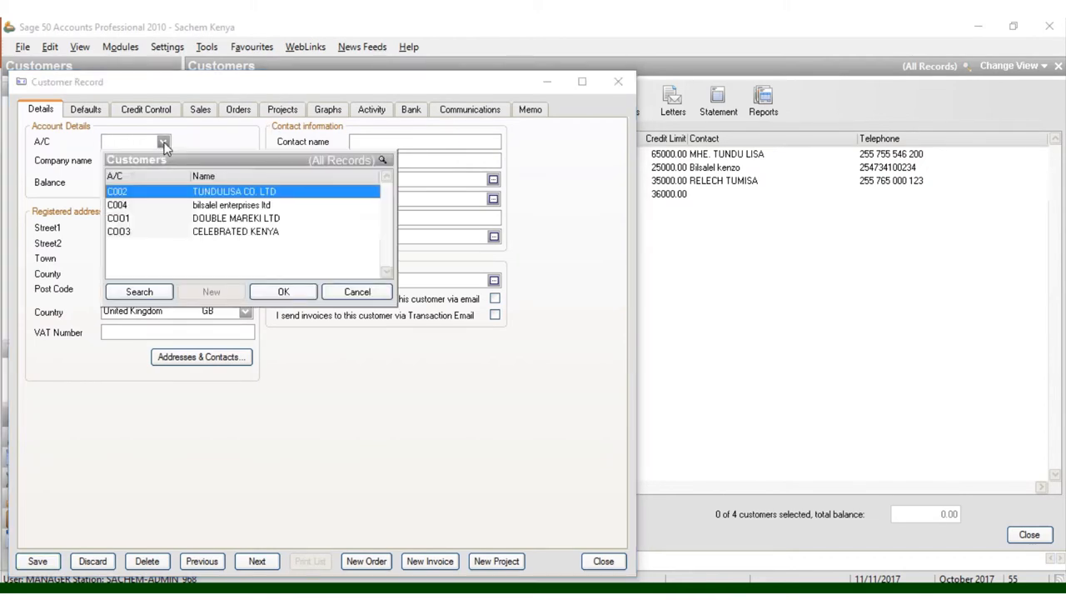
pyautogui.click(356, 292)
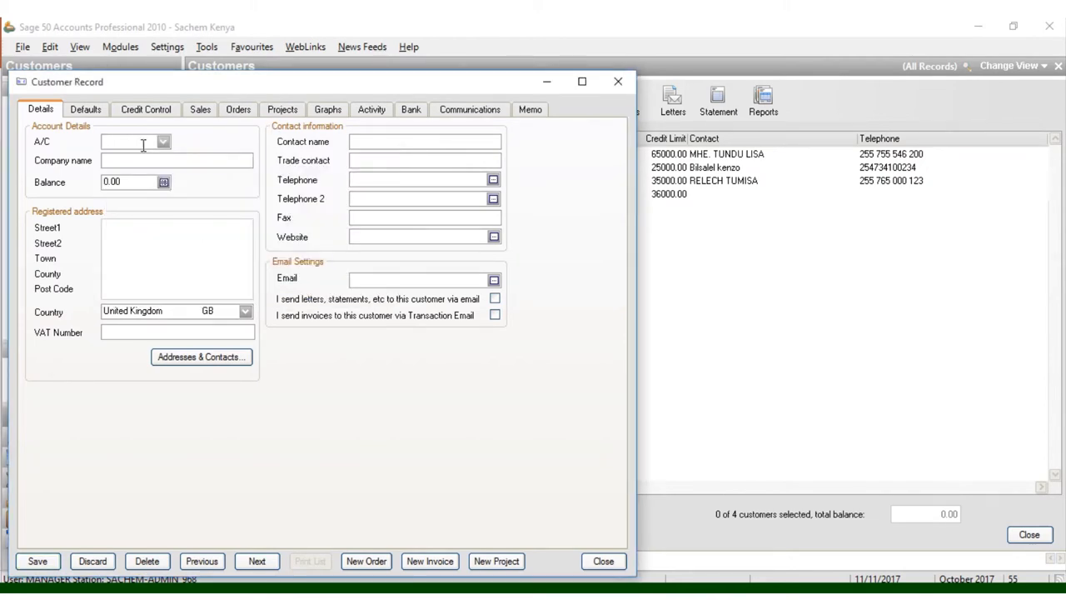
pyautogui.write('C004')
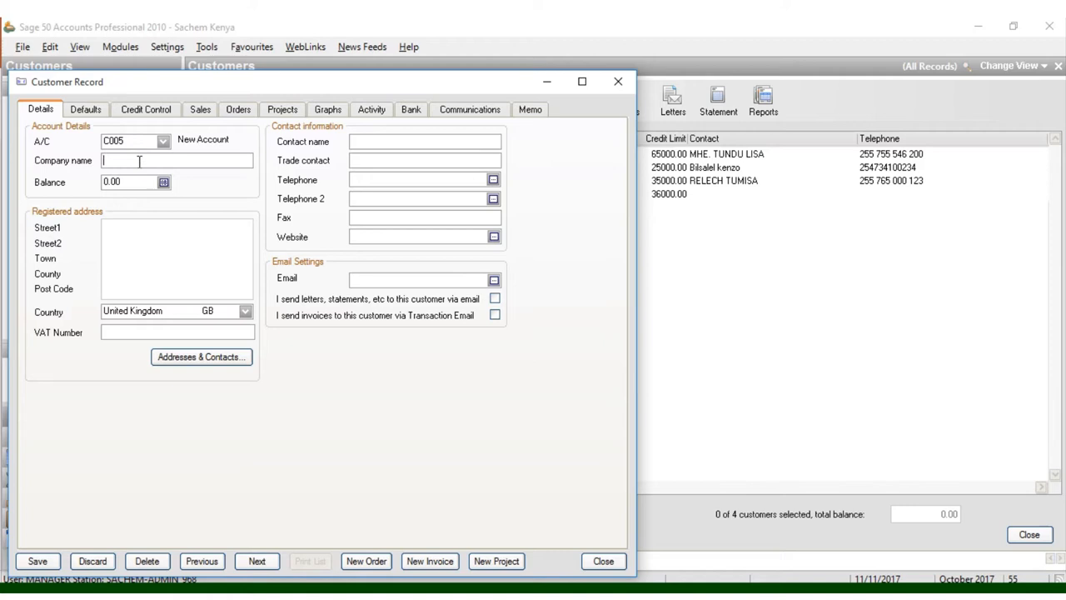
# Enter the company name FRESHER DESIGNERS LIMITED
pyautogui.write('F')
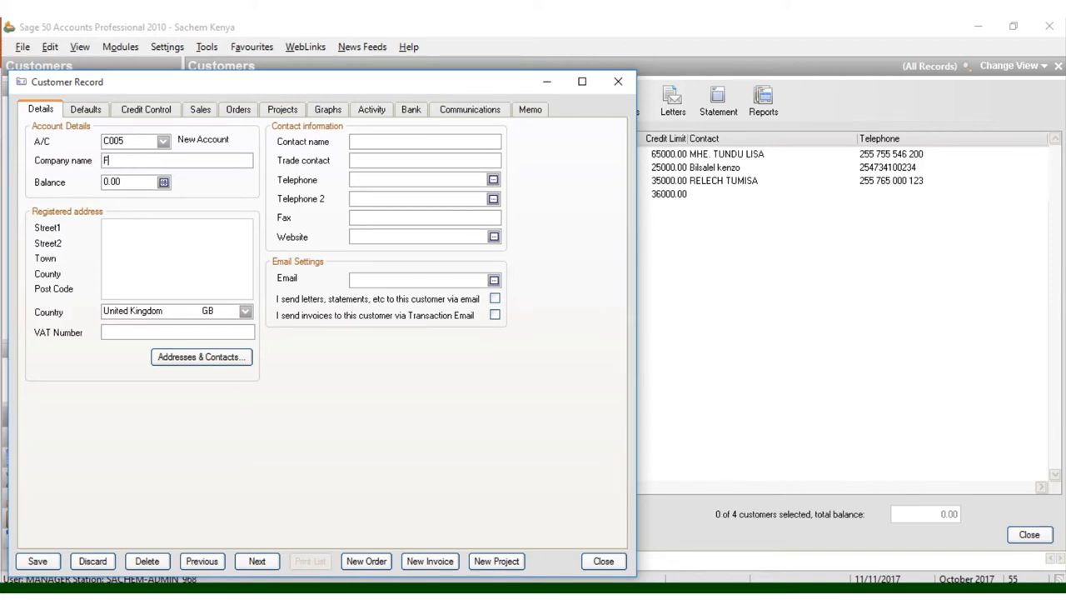
pyautogui.write('RESH')
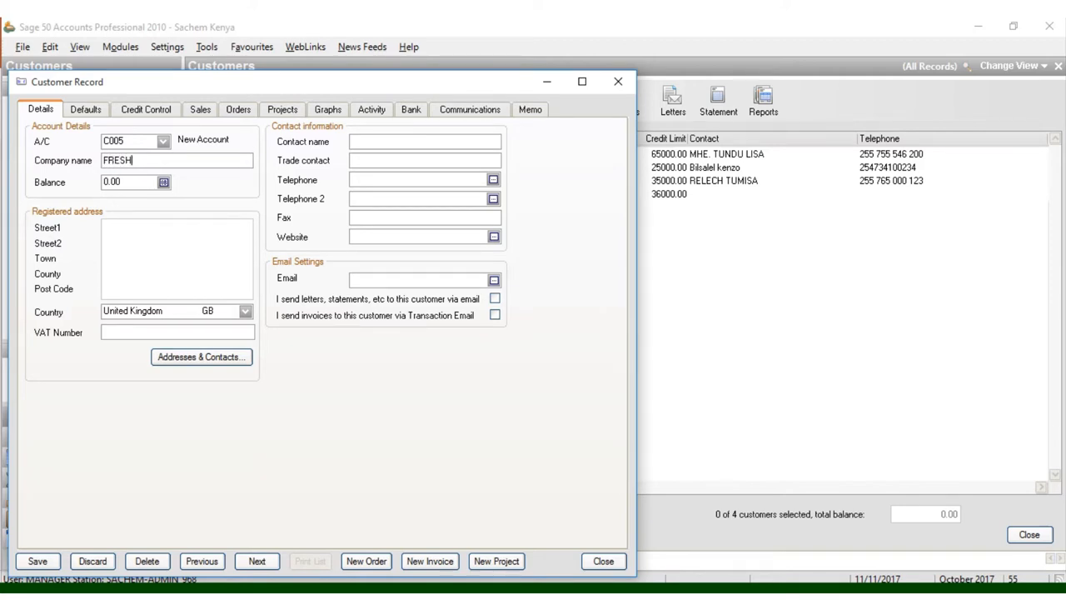
pyautogui.write('ER')
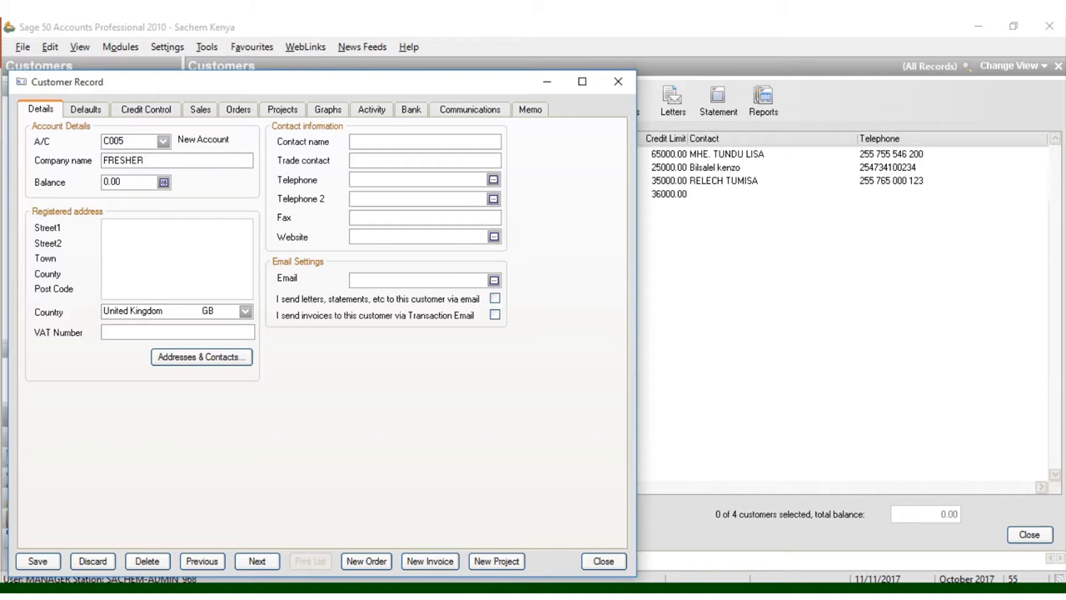
pyautogui.write('DESIGNERS')
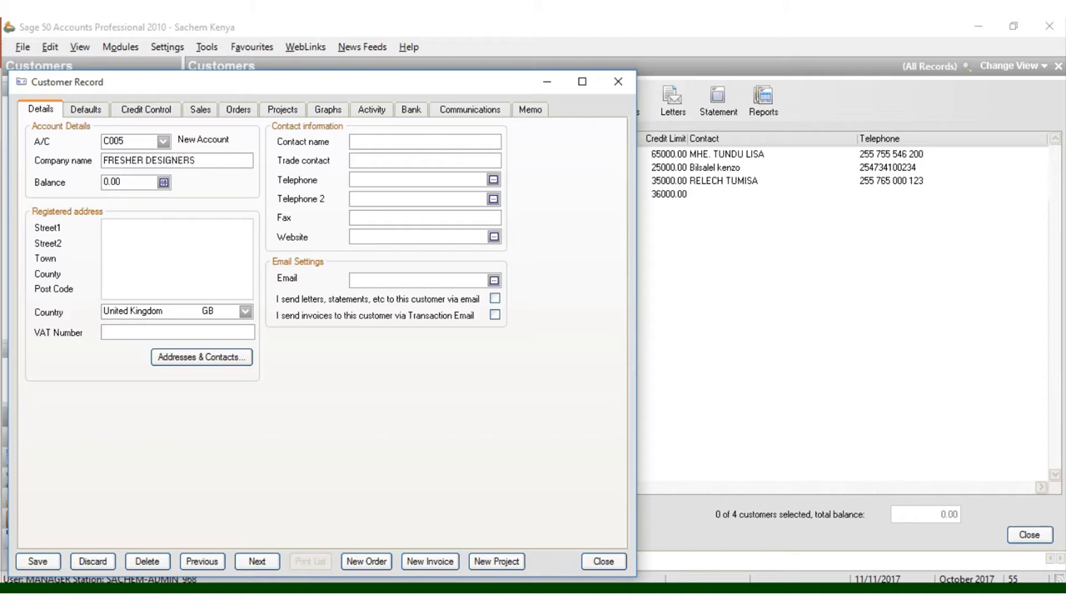
pyautogui.write('LIMITED')
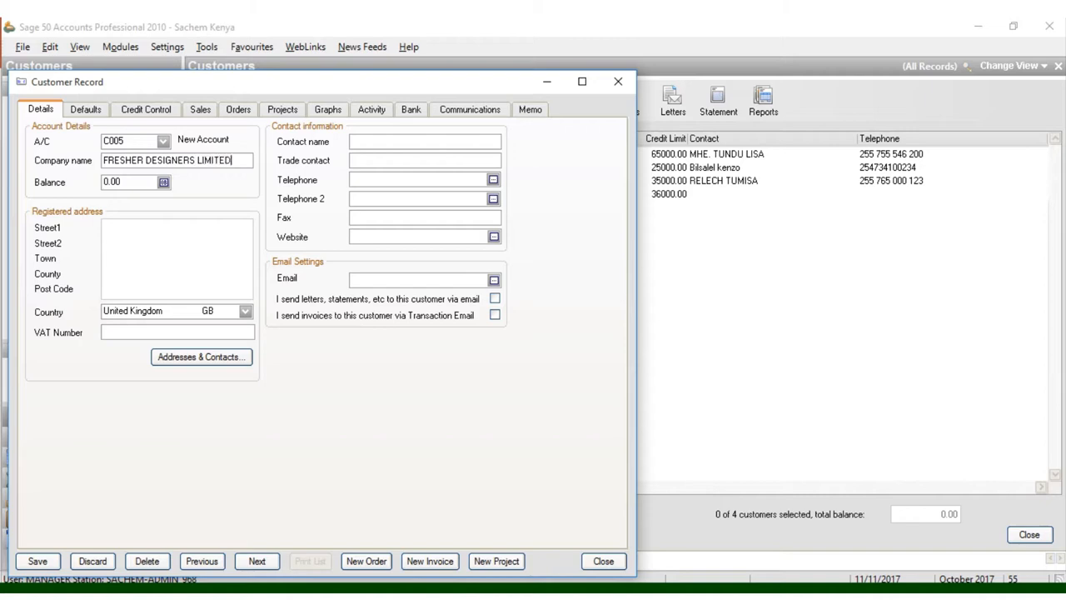
# Begin the opening balance setup, saving the account first, with reference C005
pyautogui.click(163, 181)
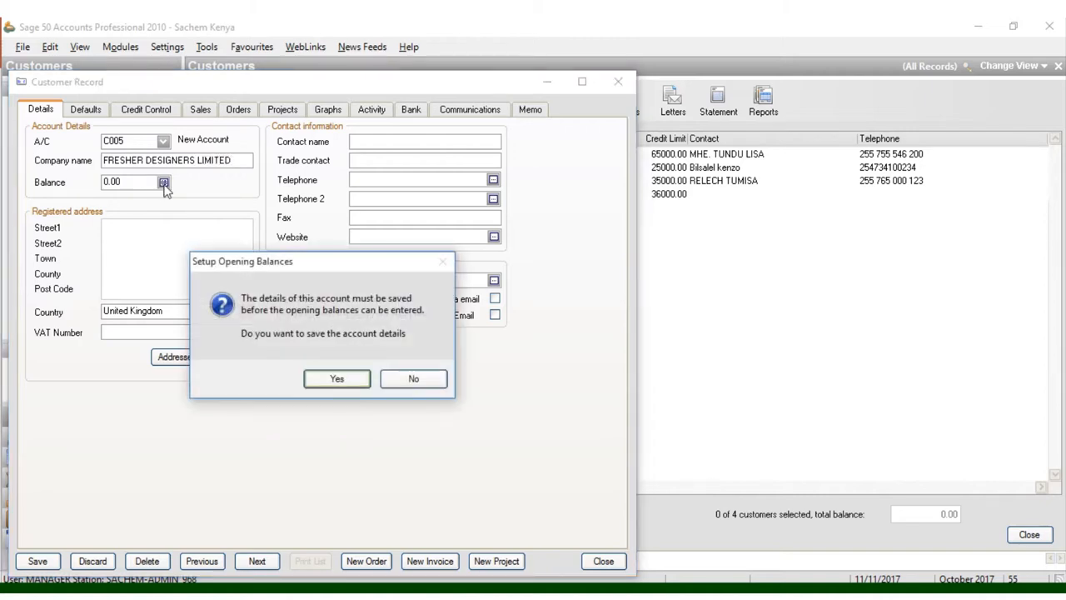
pyautogui.click(336, 378)
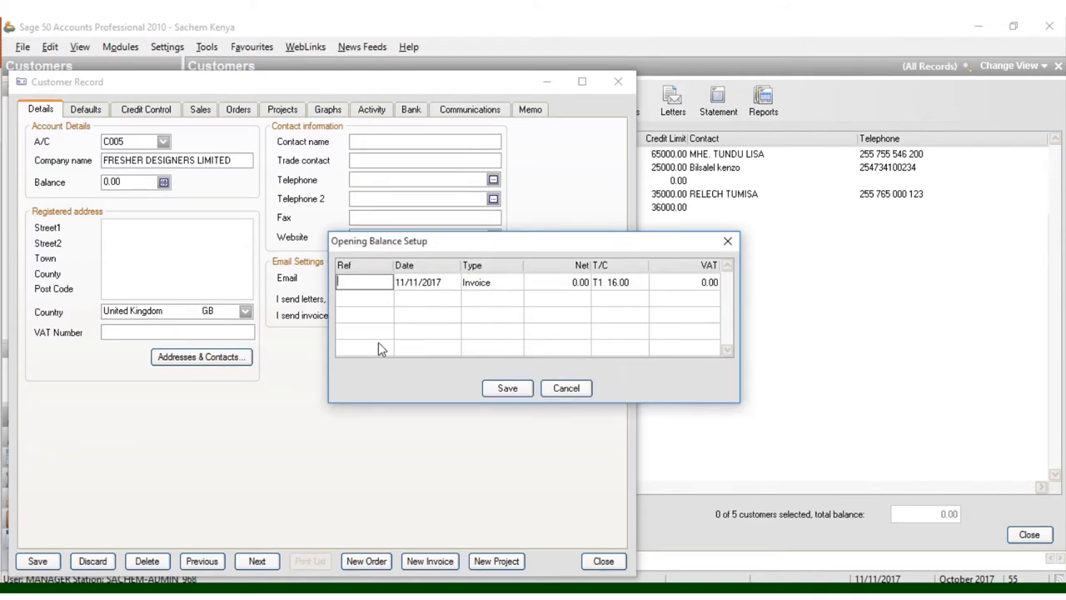
pyautogui.write('C005')
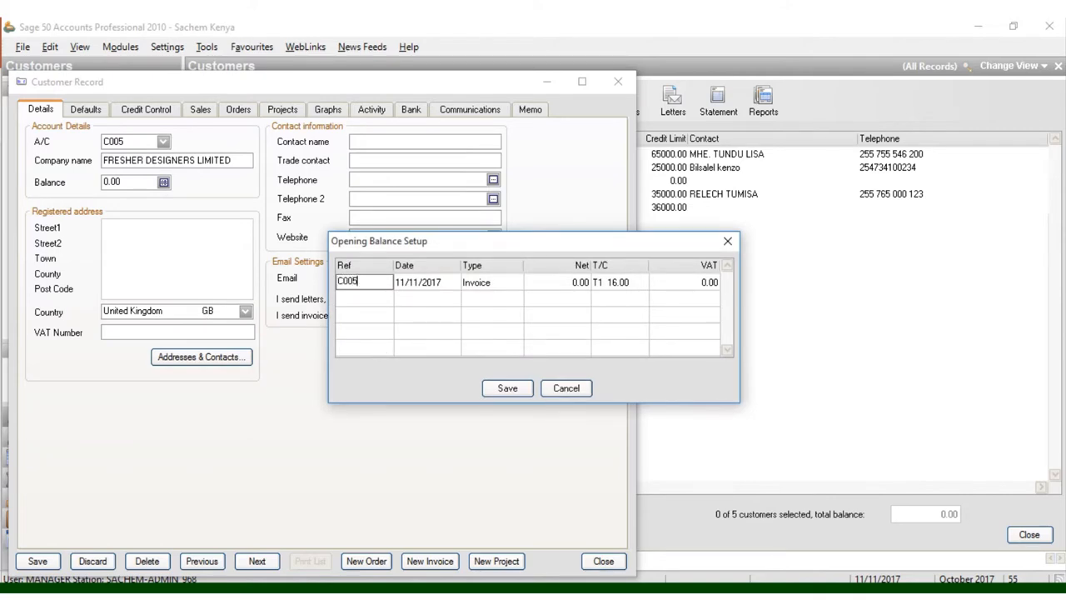
pyautogui.moveTo(546, 287)
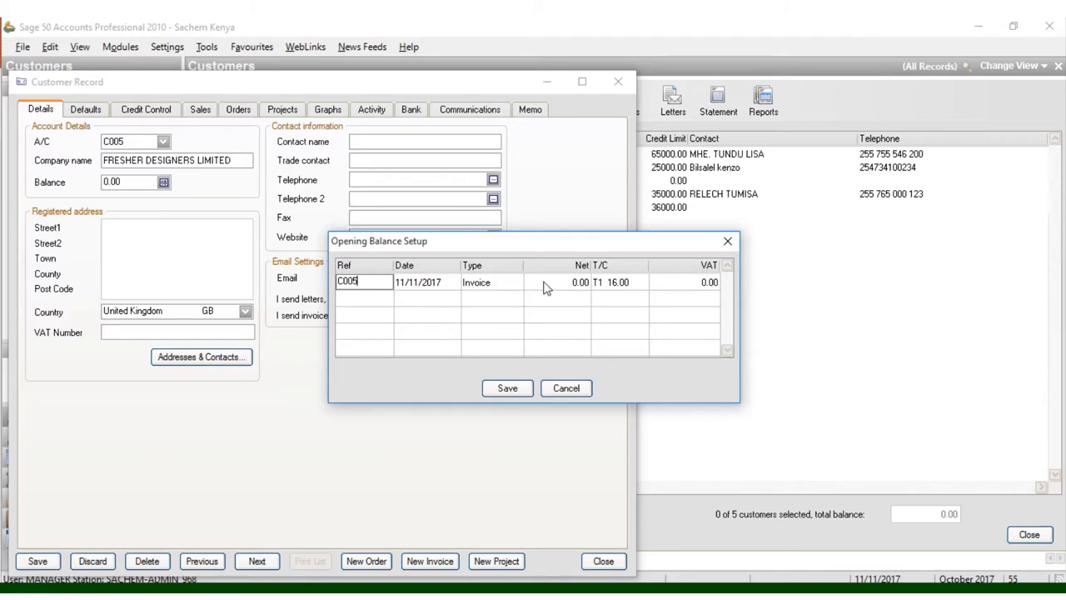
# Record a 200.00 zero-rated opening balance invoice dated 11/11/2017 and save it
pyautogui.click(541, 281)
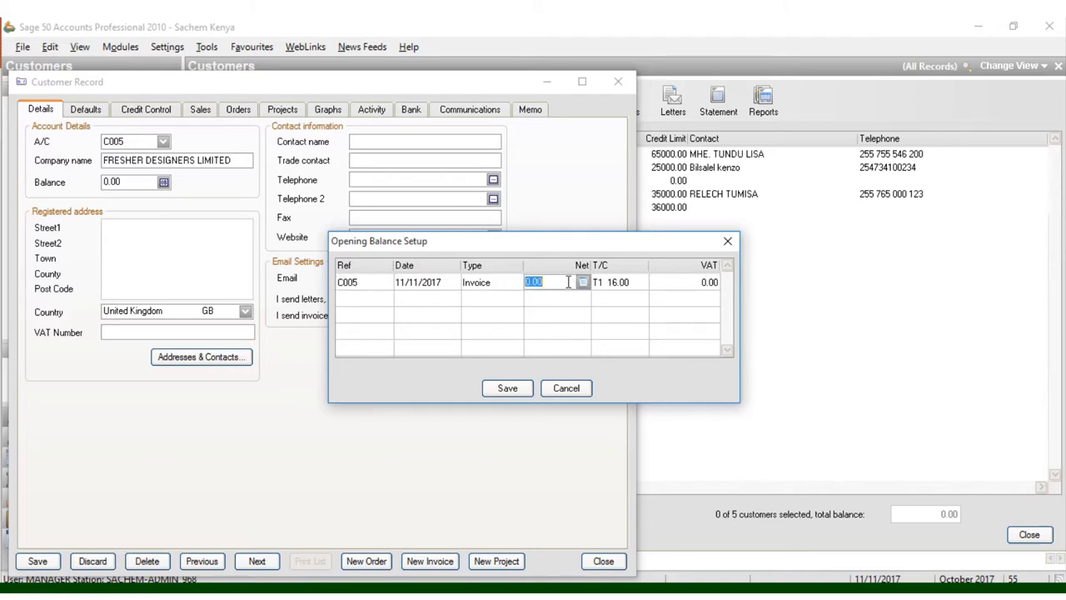
pyautogui.write('2')
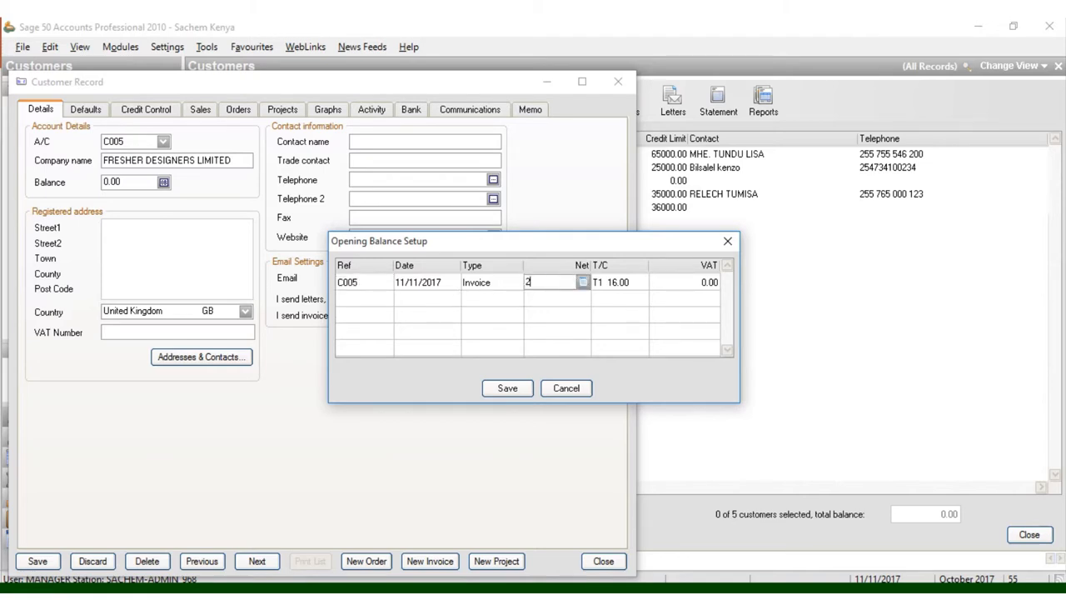
pyautogui.write('000')
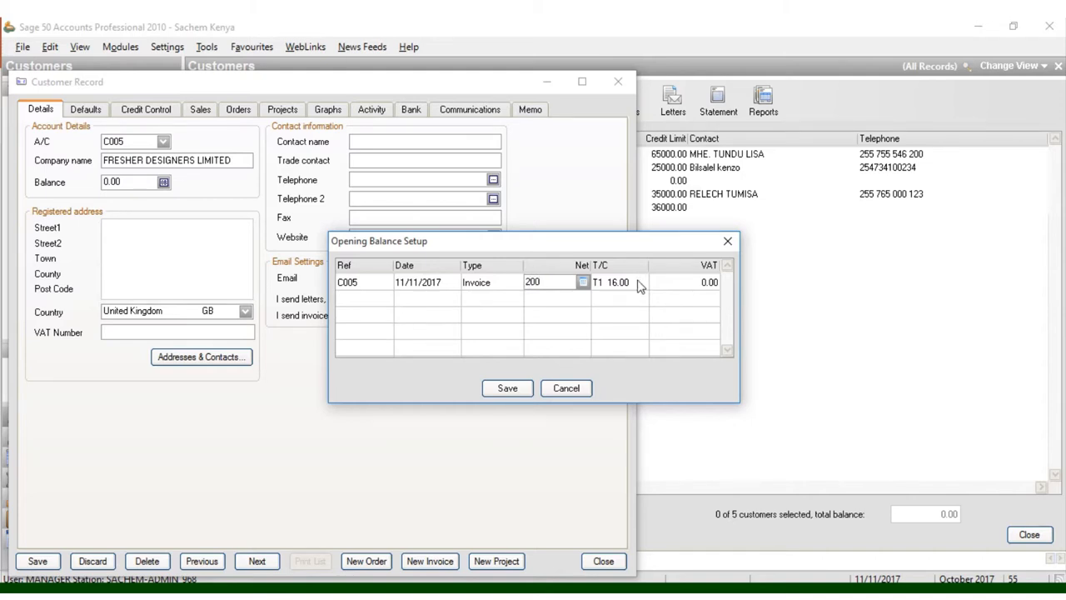
pyautogui.click(639, 282)
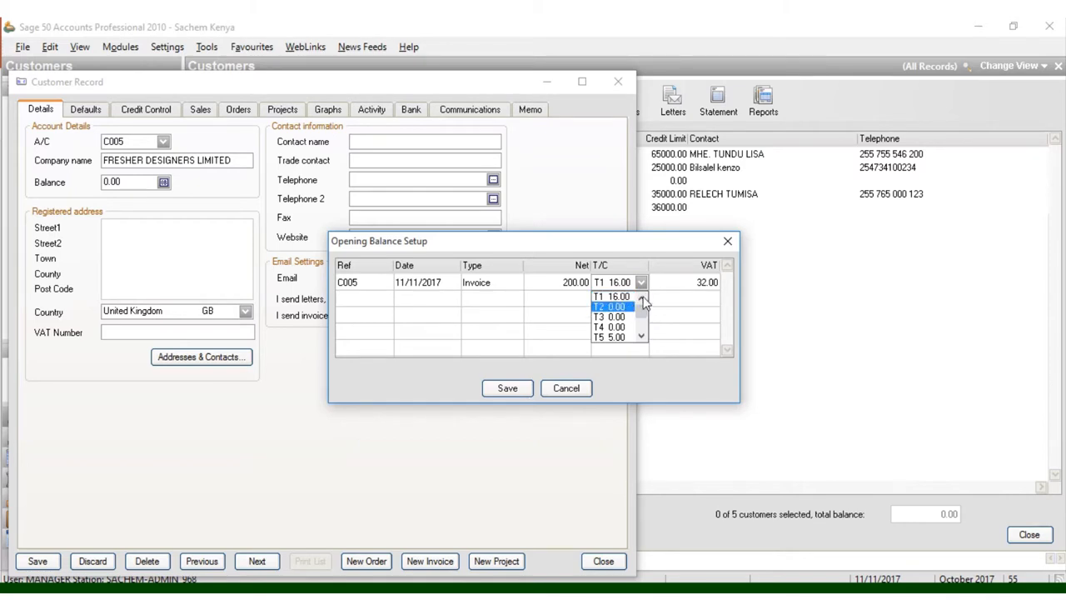
pyautogui.click(613, 296)
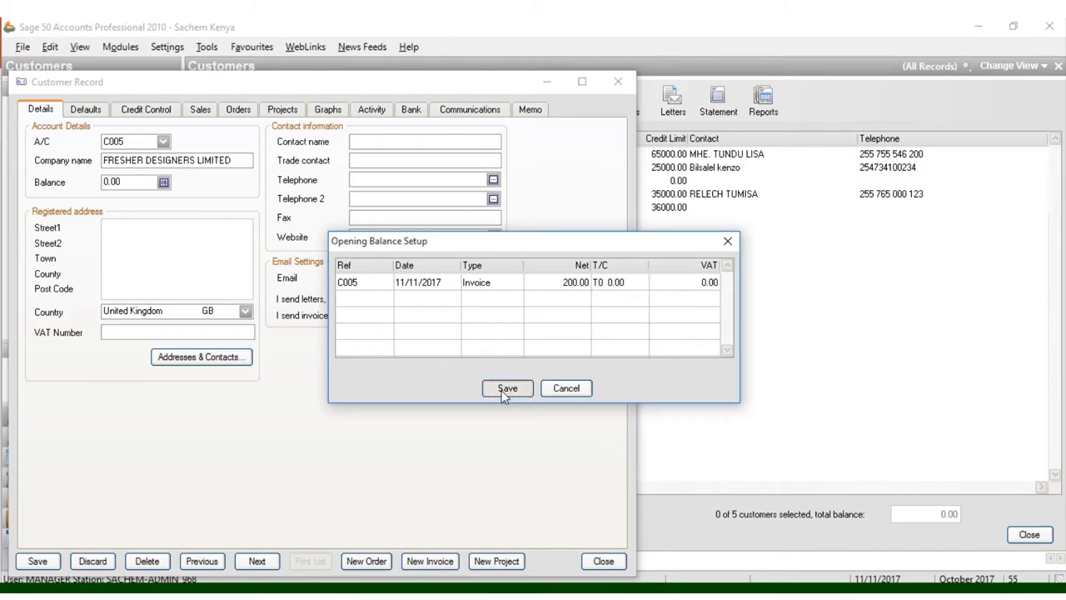
pyautogui.click(506, 388)
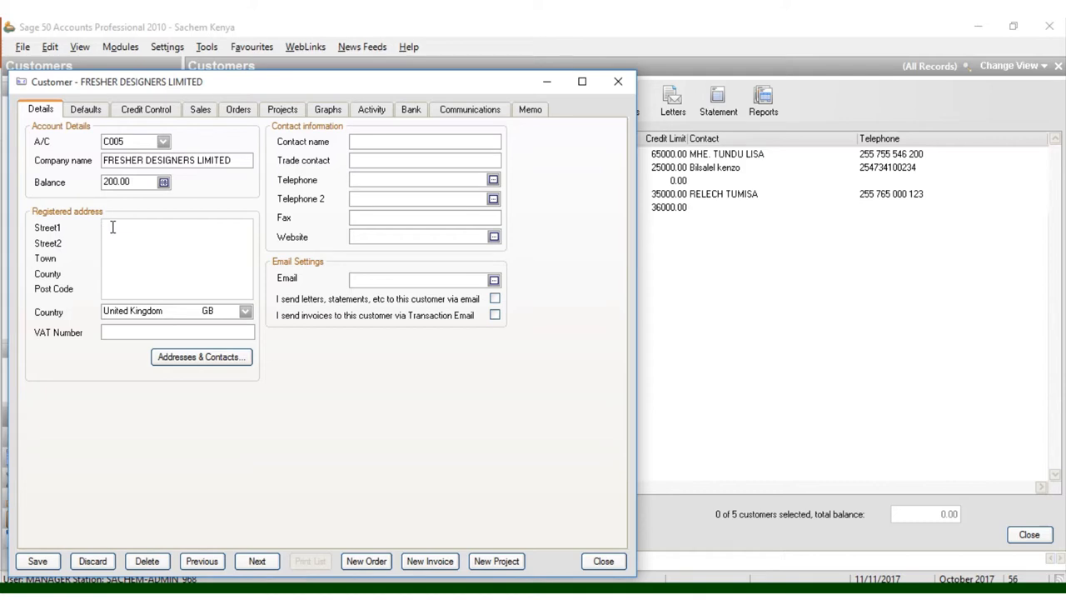
pyautogui.write('CATHERINE NDEREBA RO')
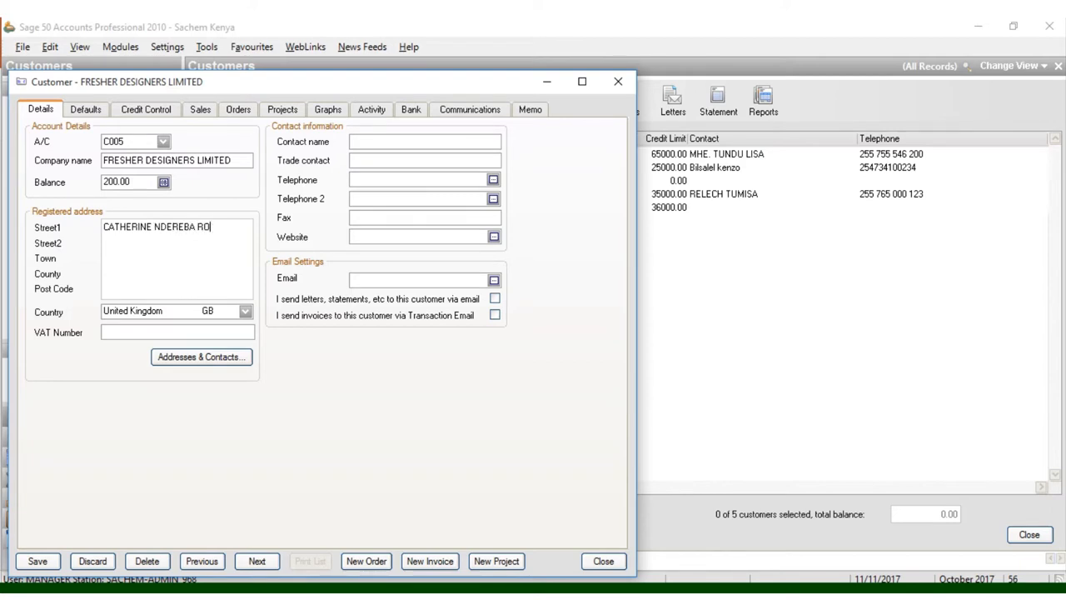
pyautogui.write('AD')
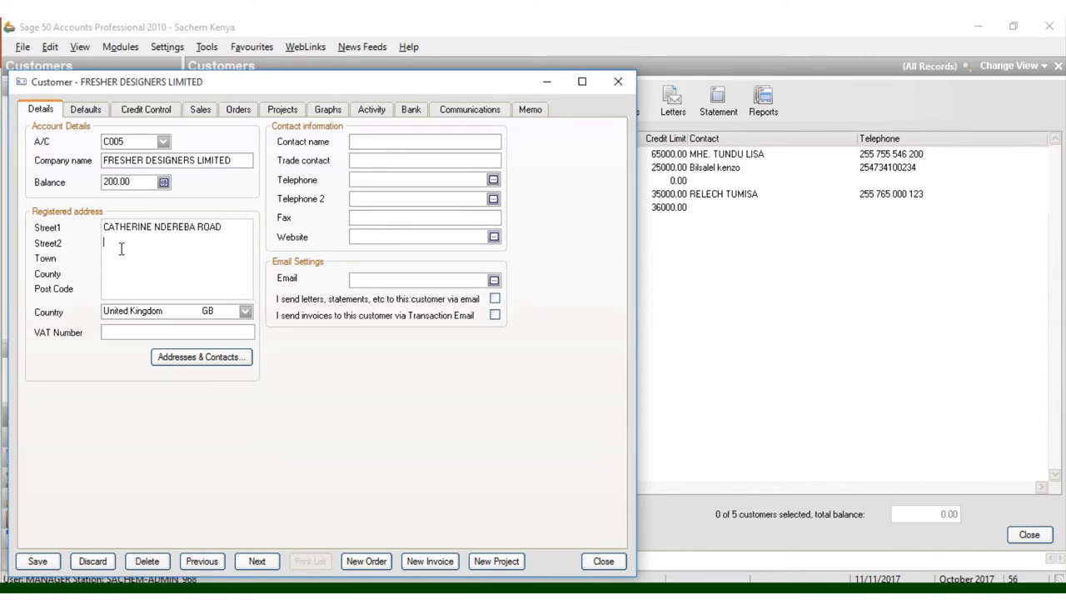
pyautogui.write('OFF NORTH AIRPORT R')
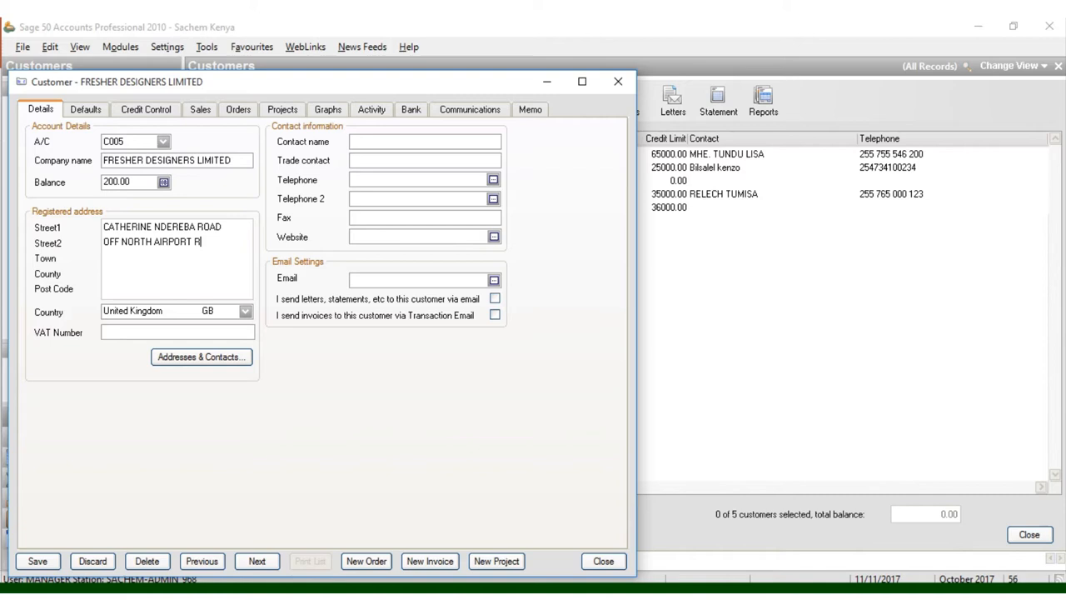
pyautogui.write('OAD')
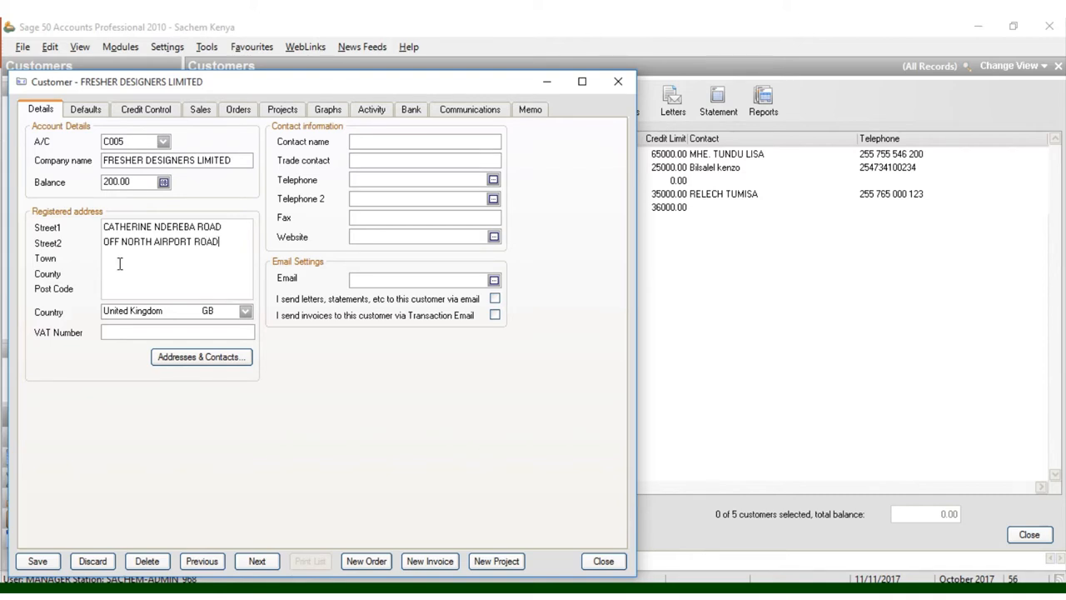
pyautogui.write('EMBAKASI')
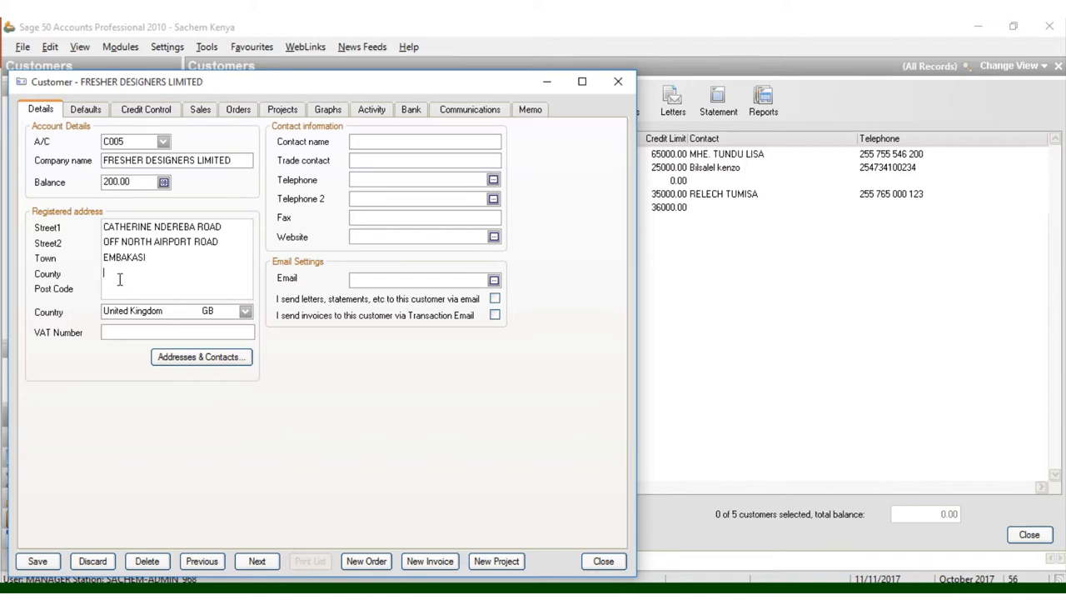
pyautogui.write('NAIROBI')
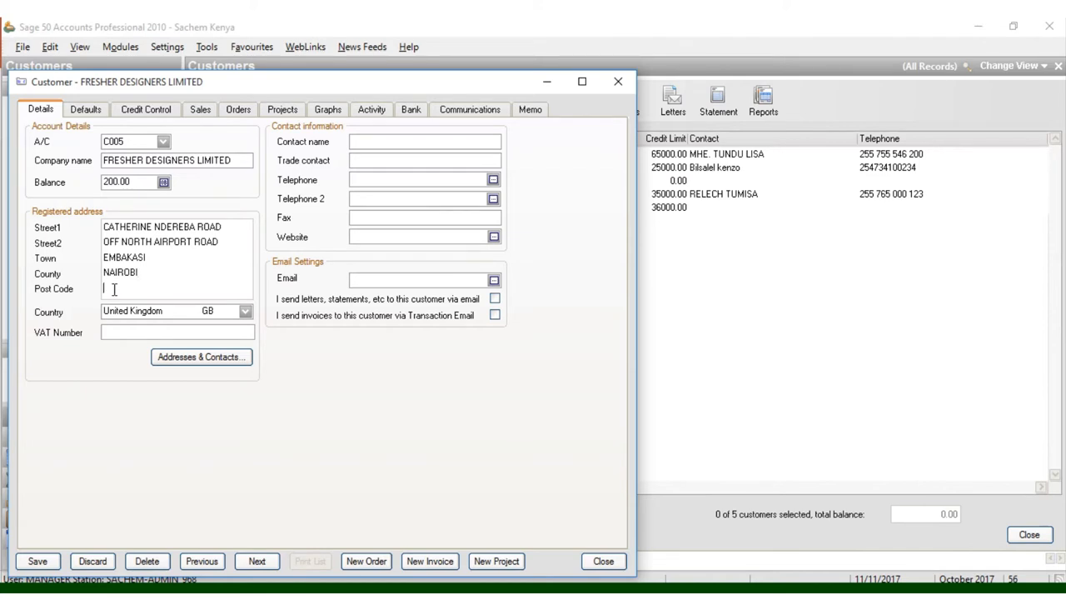
pyautogui.write('+254')
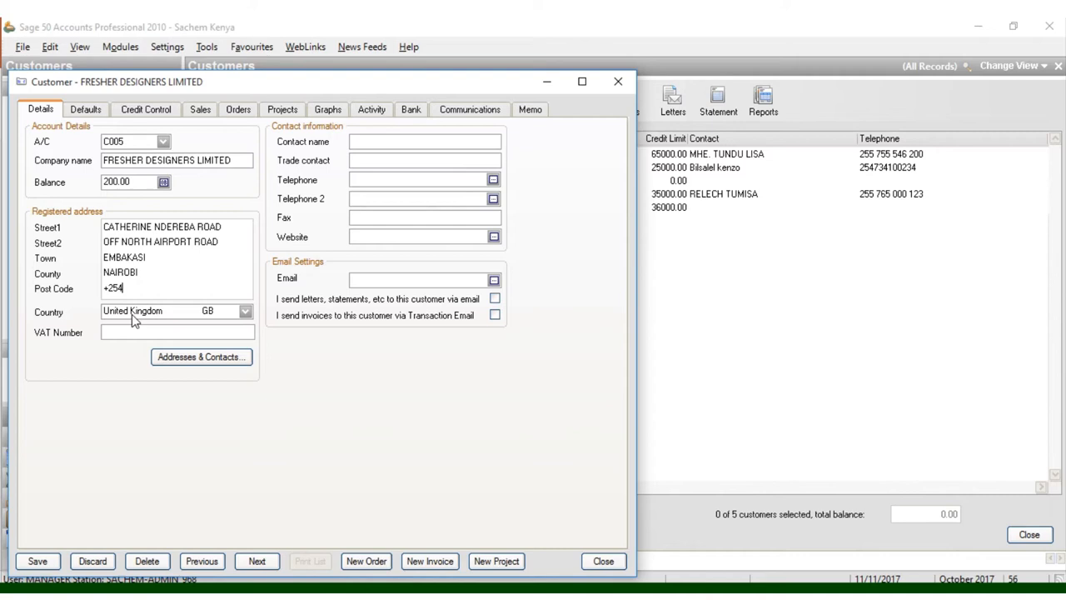
pyautogui.click(245, 311)
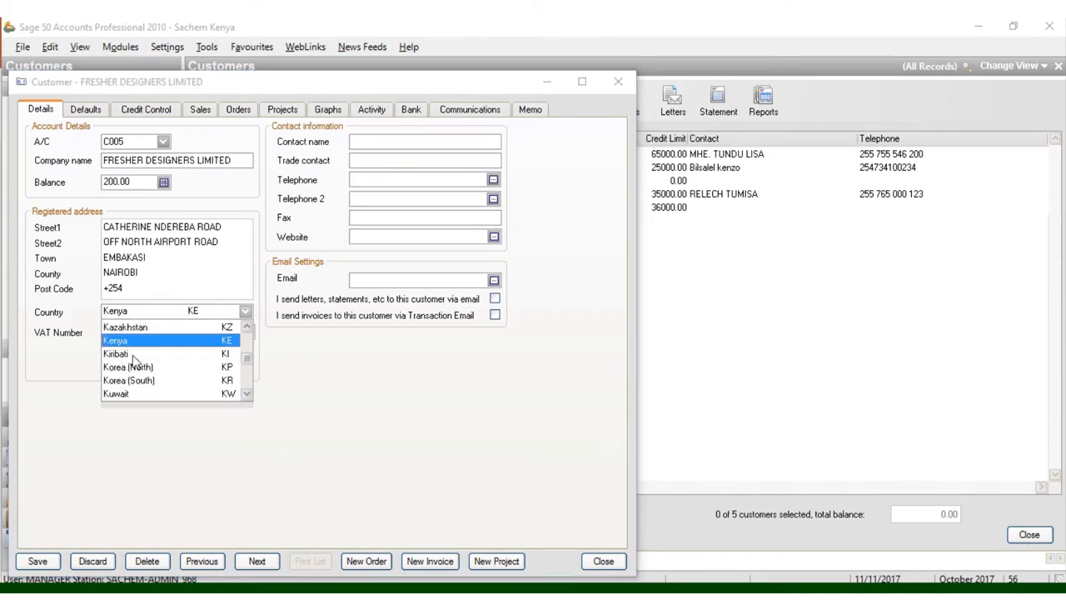
pyautogui.click(115, 339)
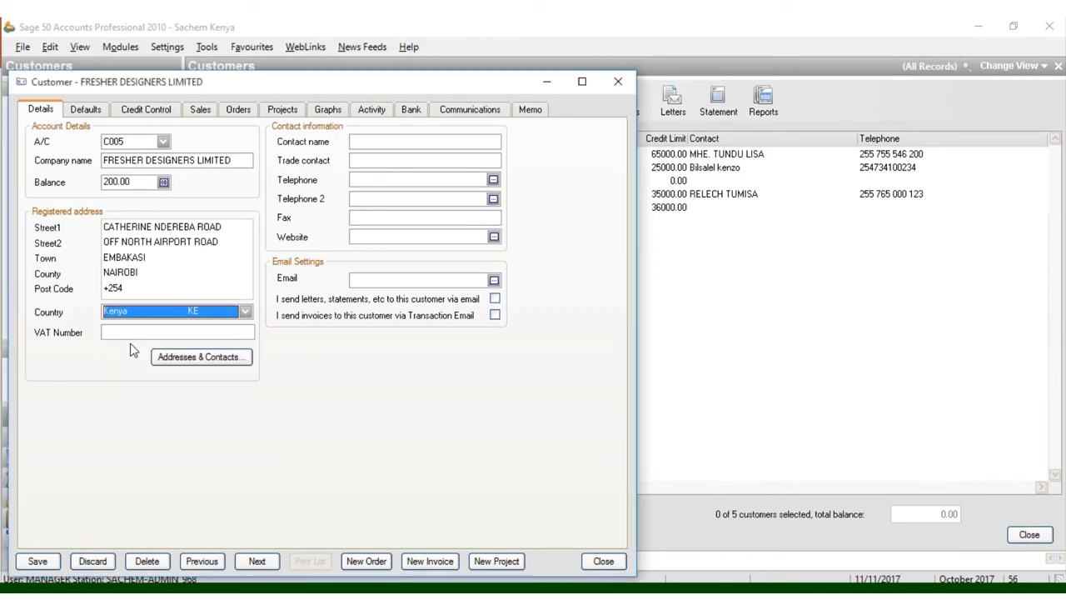
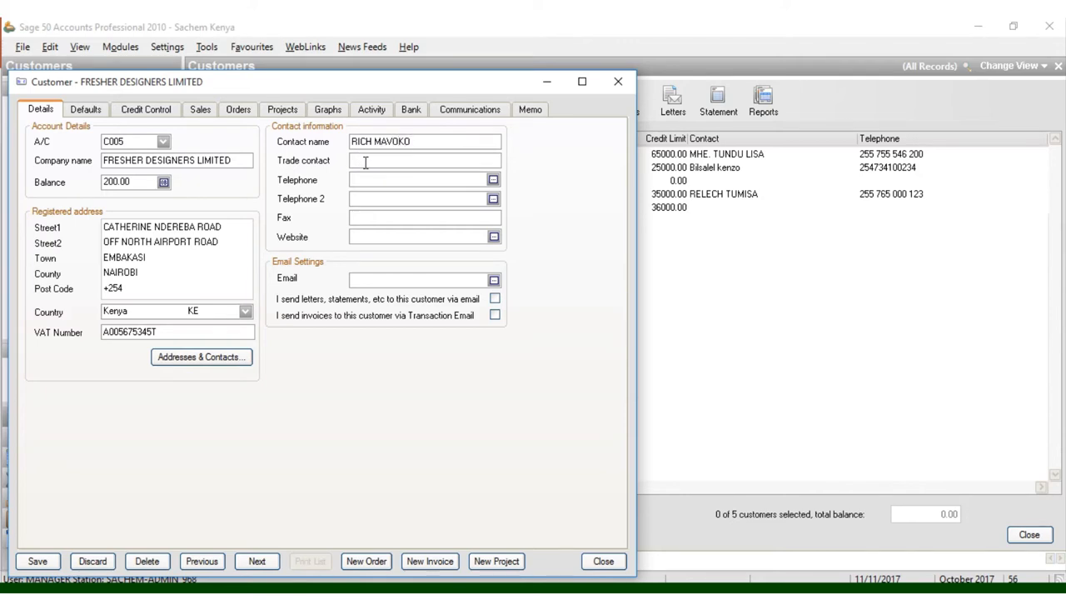
pyautogui.write('DIR')
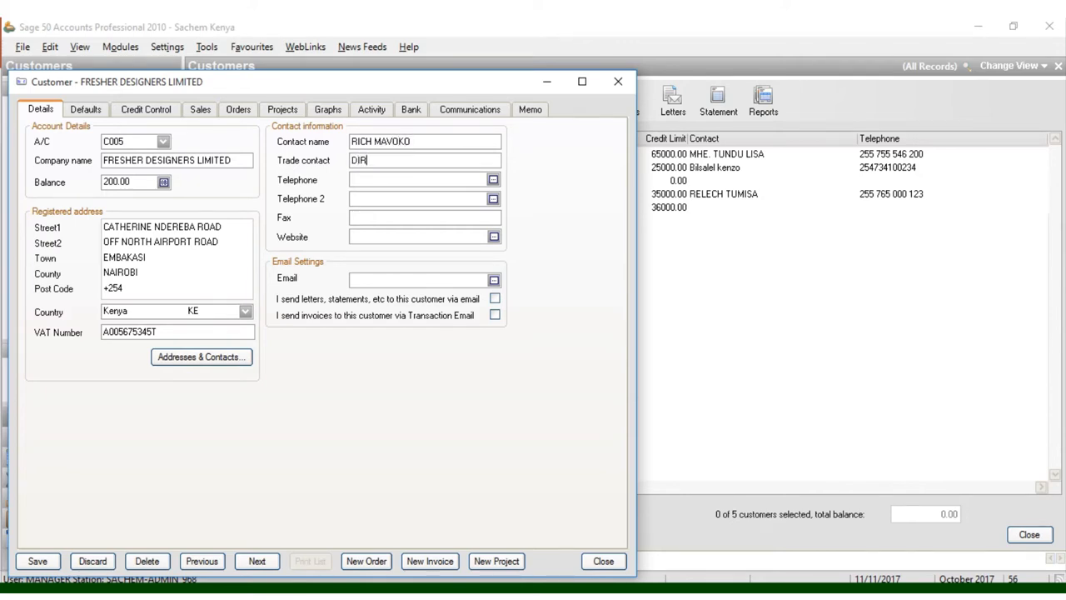
pyautogui.write('ECTOR')
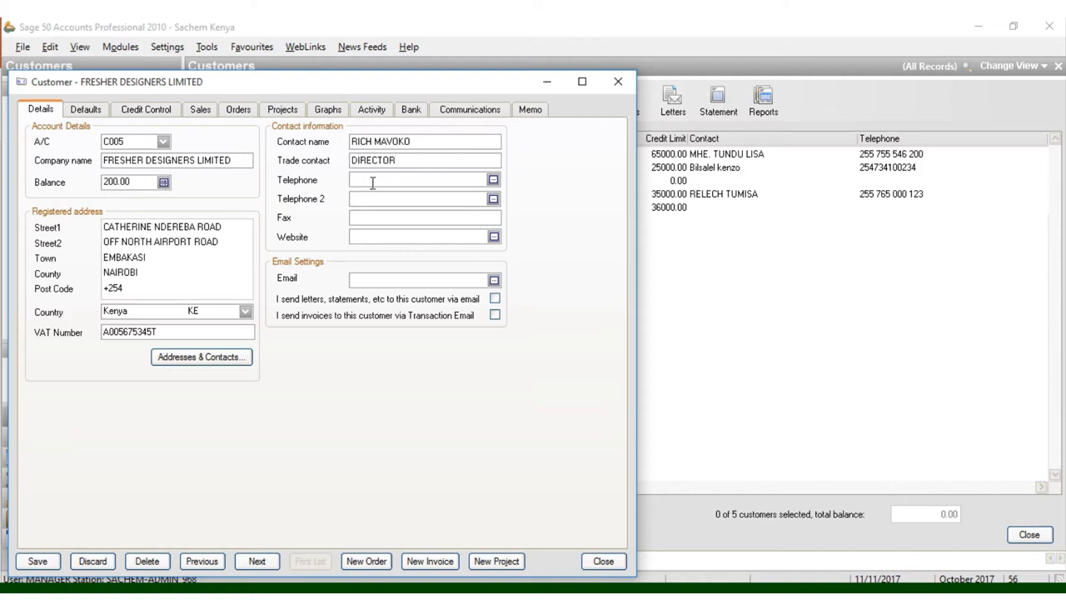
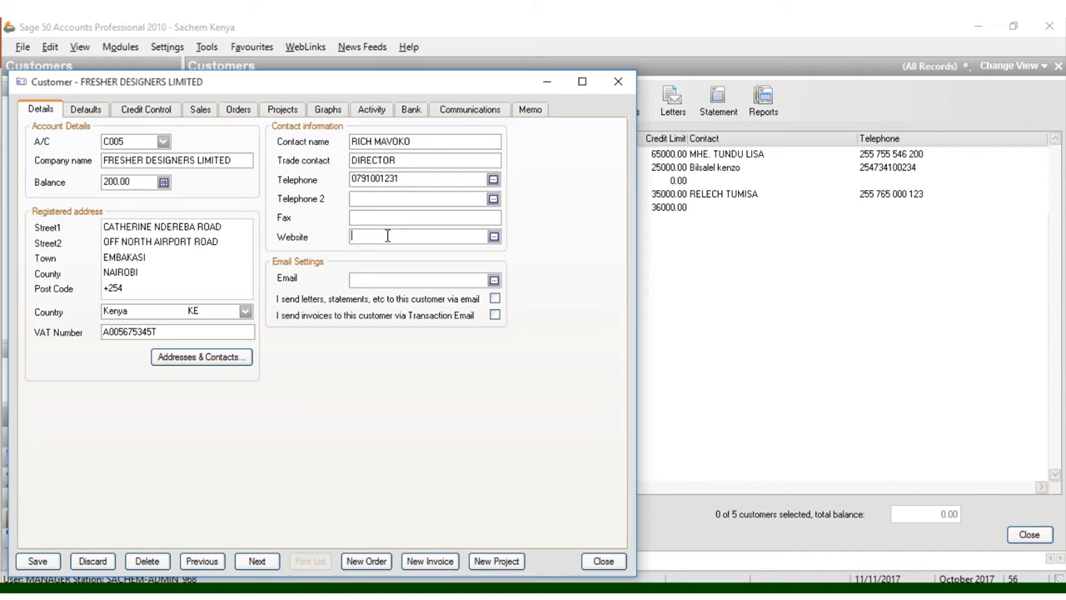
pyautogui.write('www.fres')
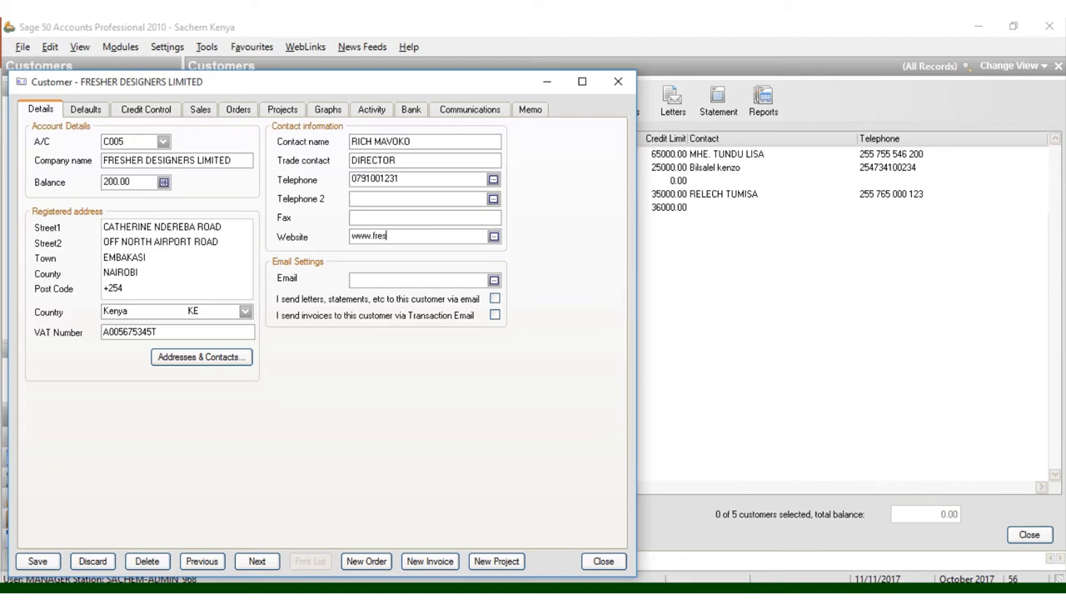
pyautogui.write('herdesigner')
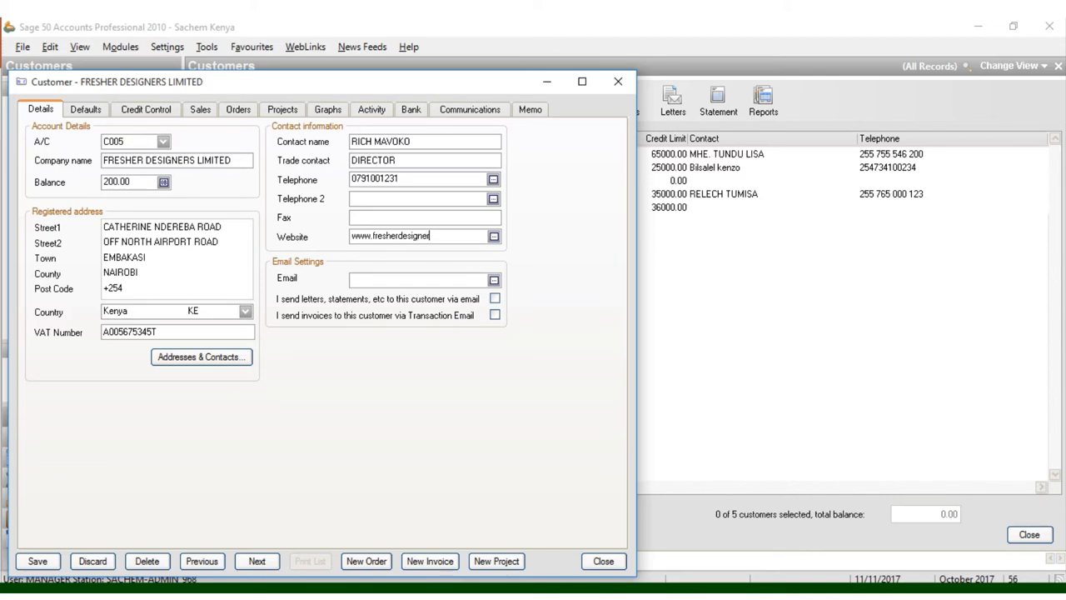
pyautogui.write('s.com')
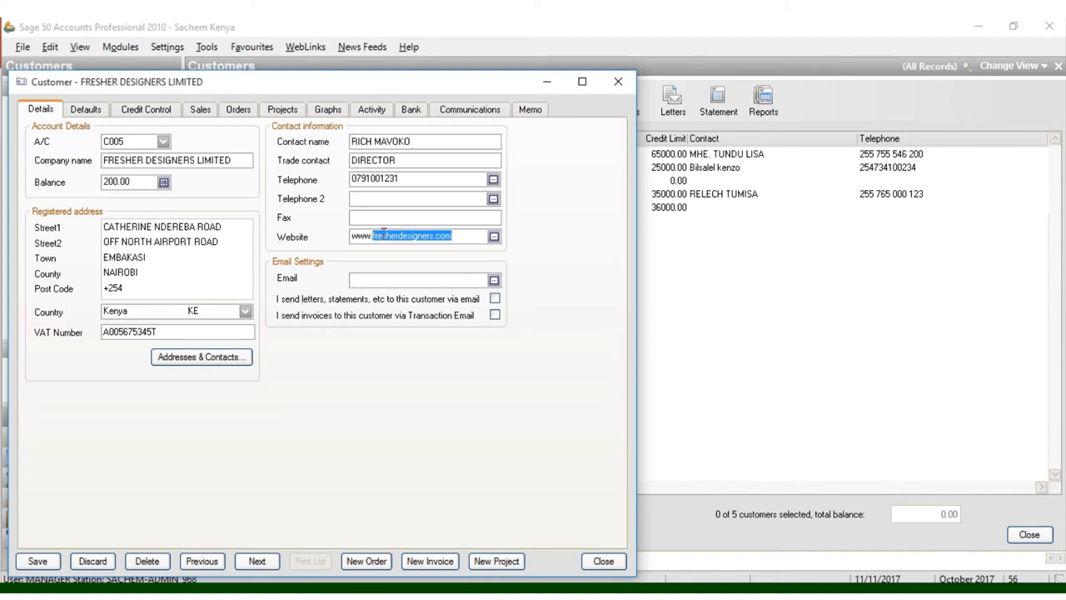
pyautogui.rightClick(408, 237)
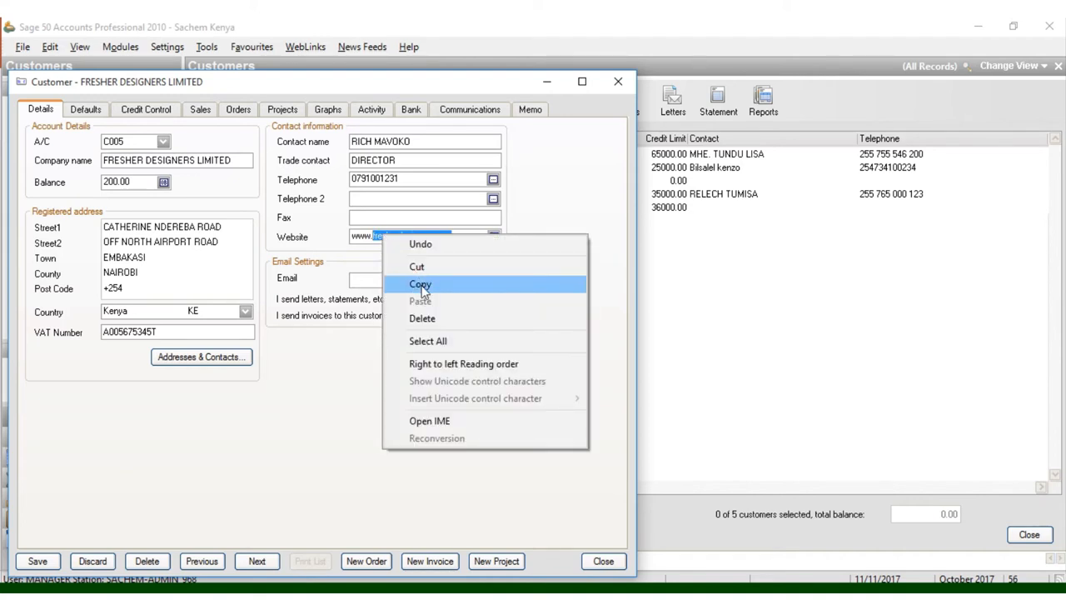
pyautogui.click(399, 279)
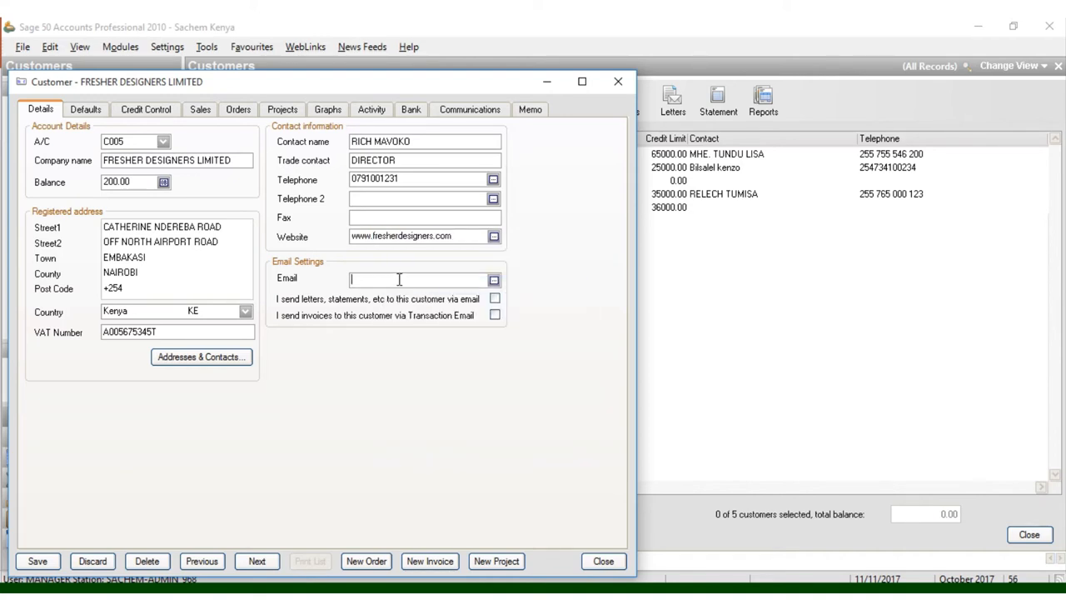
pyautogui.write('info@')
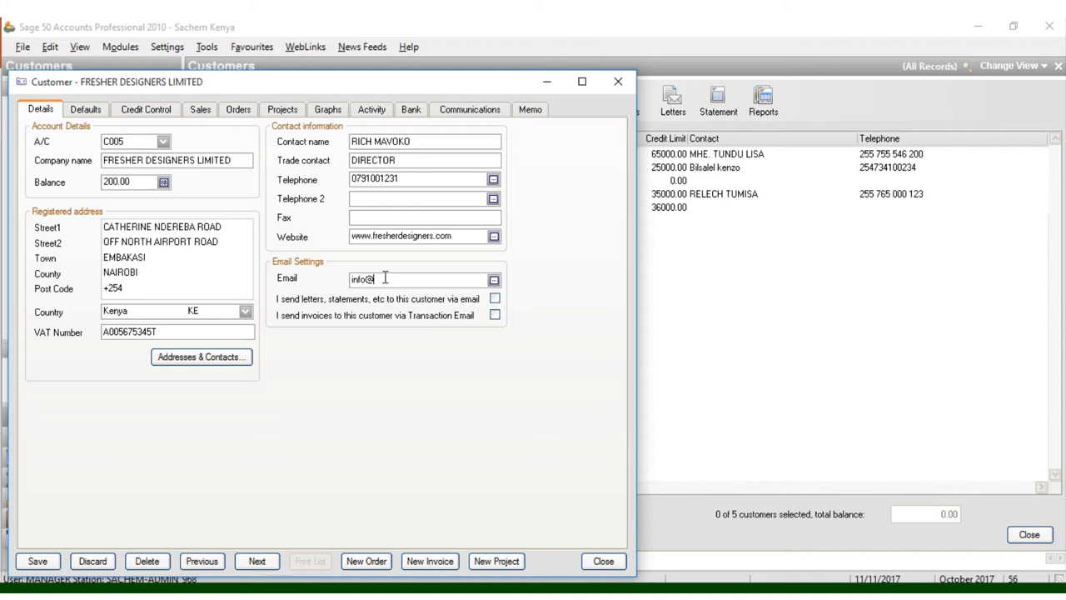
pyautogui.rightClick(383, 280)
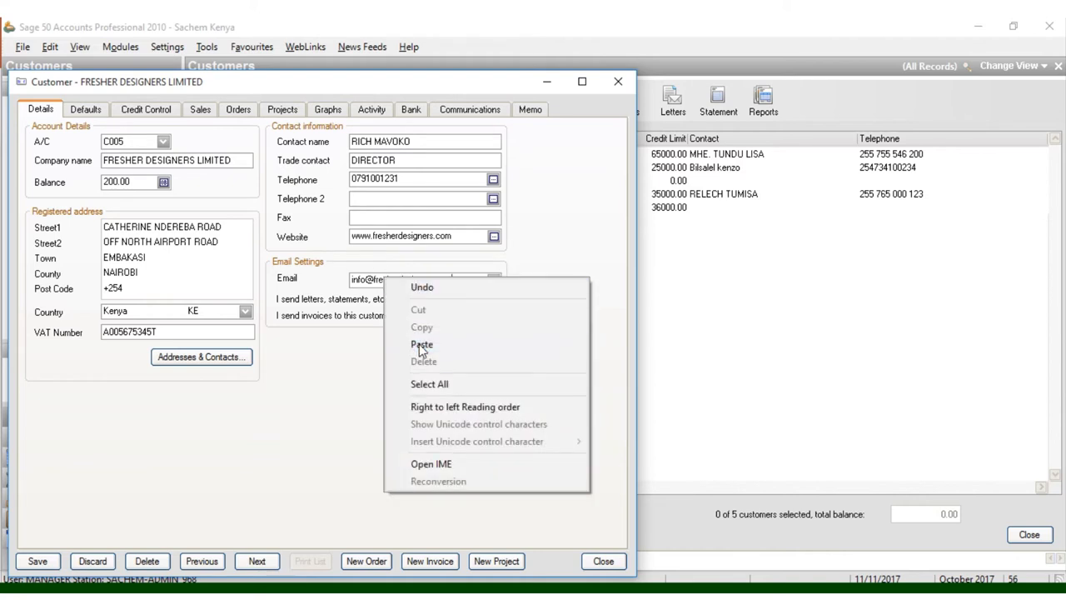
pyautogui.click(299, 381)
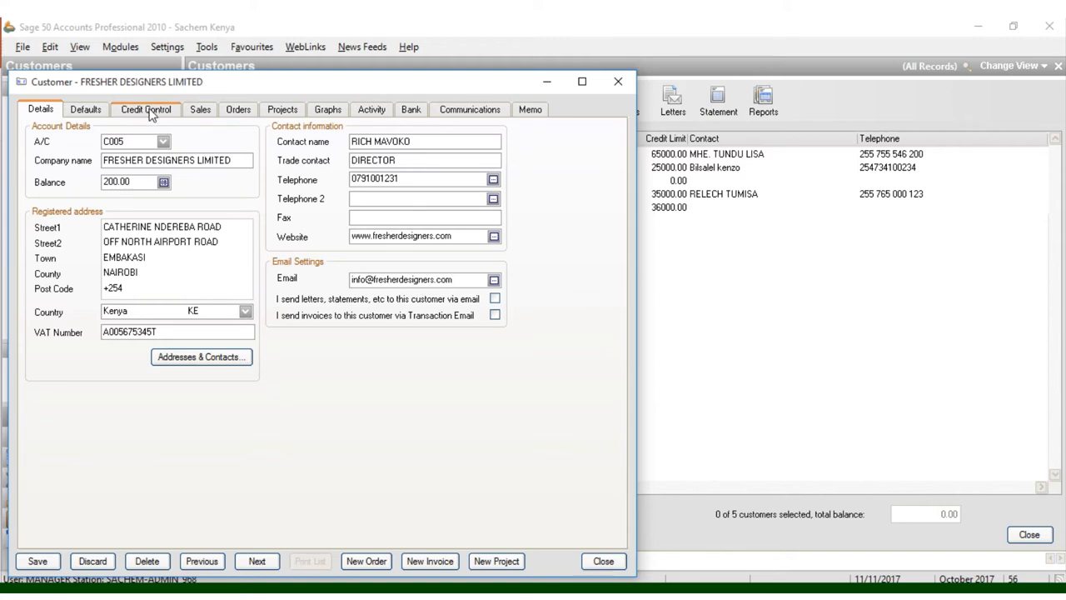
# On Credit Control, set credit limit 150000, settlement due 10 days and discount 3.50
pyautogui.click(145, 110)
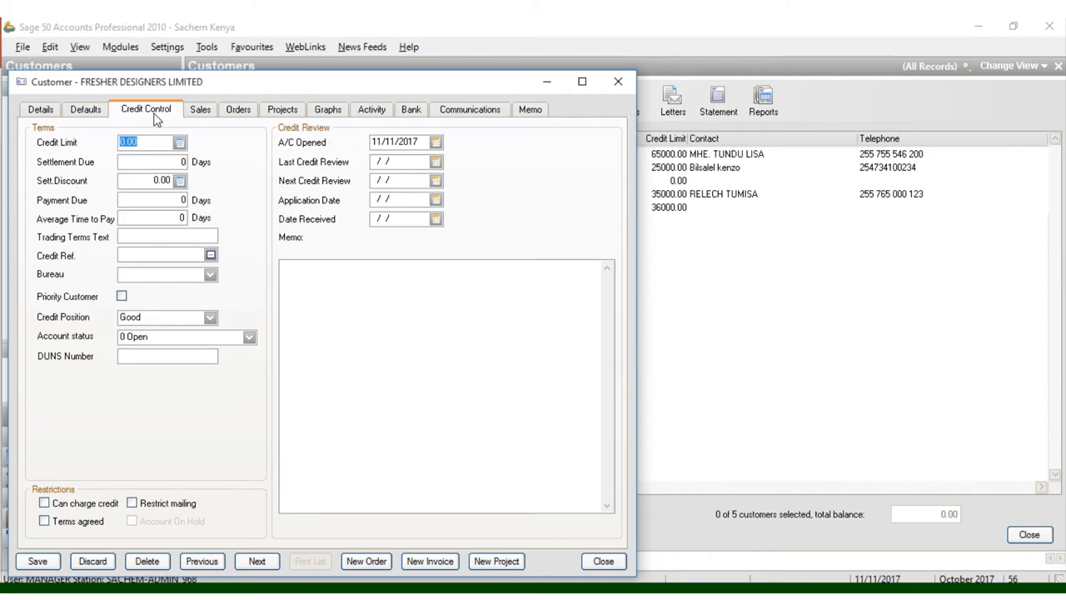
pyautogui.write('1')
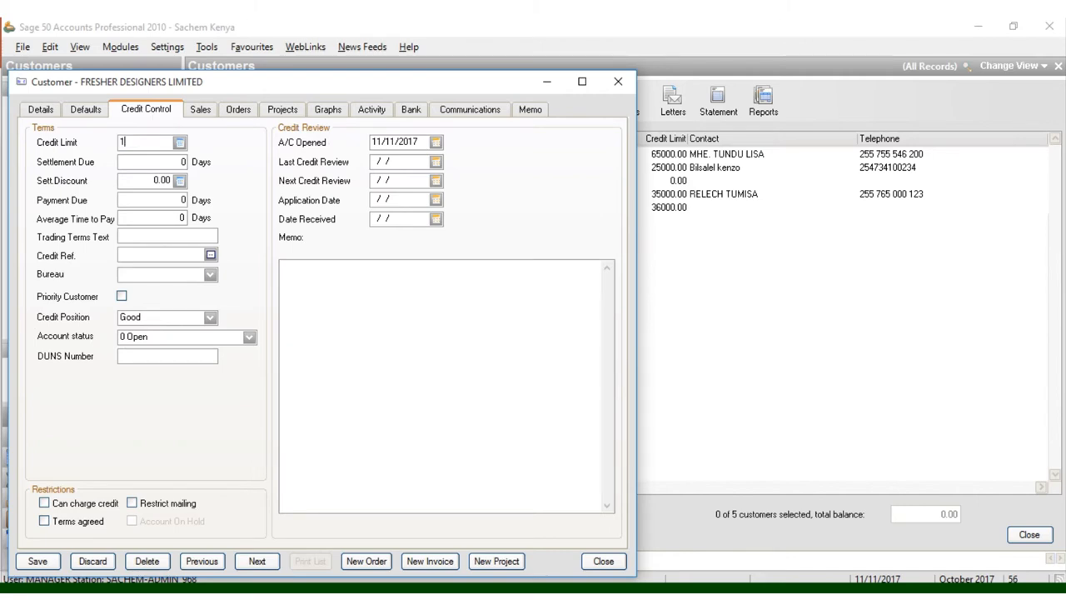
pyautogui.write('50000.00')
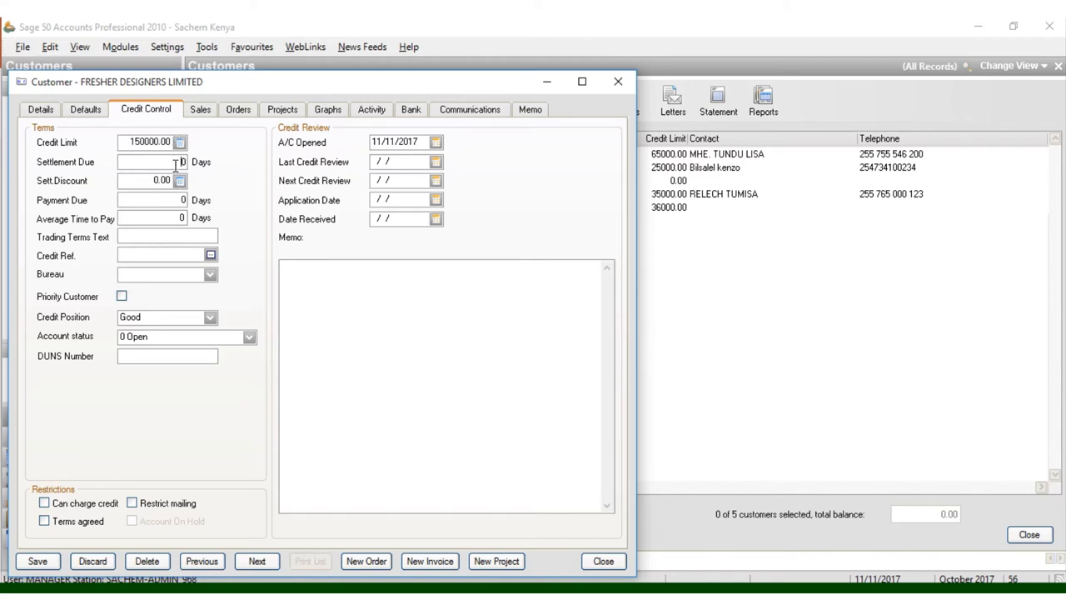
pyautogui.write('10')
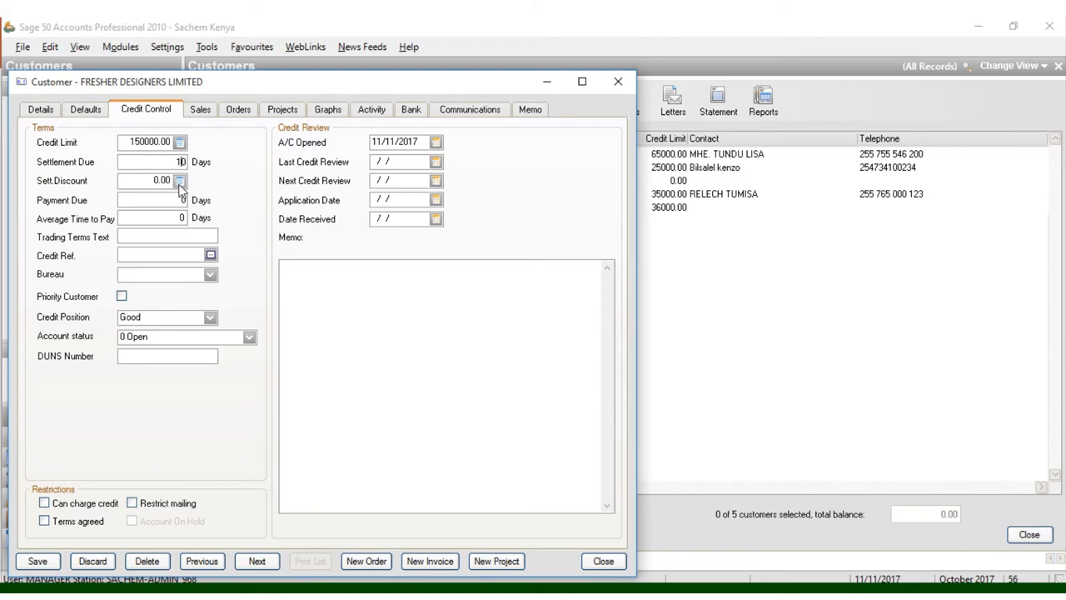
pyautogui.click(180, 180)
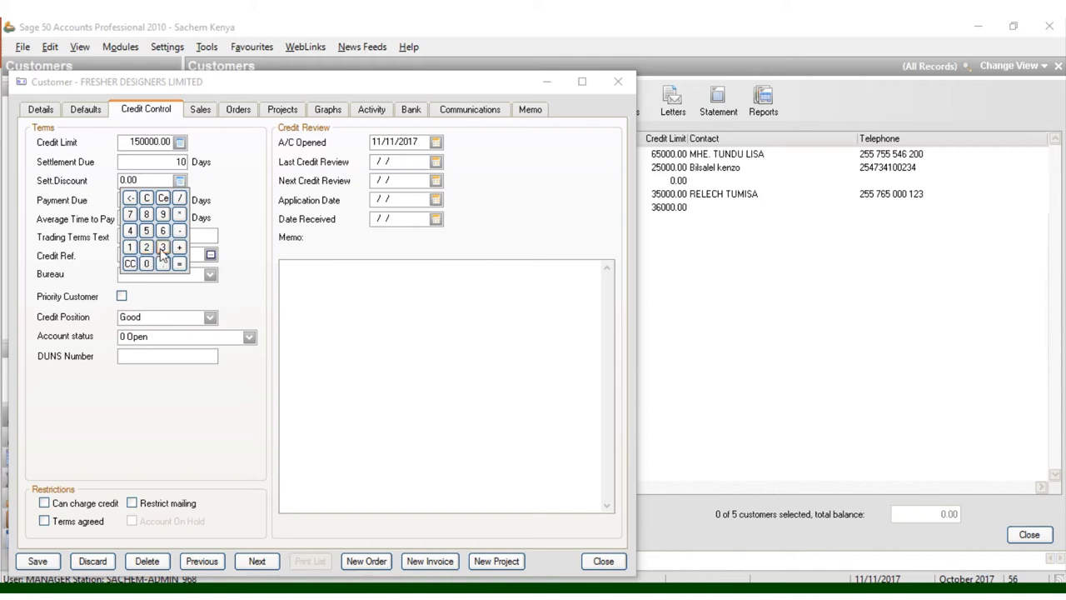
pyautogui.click(163, 247)
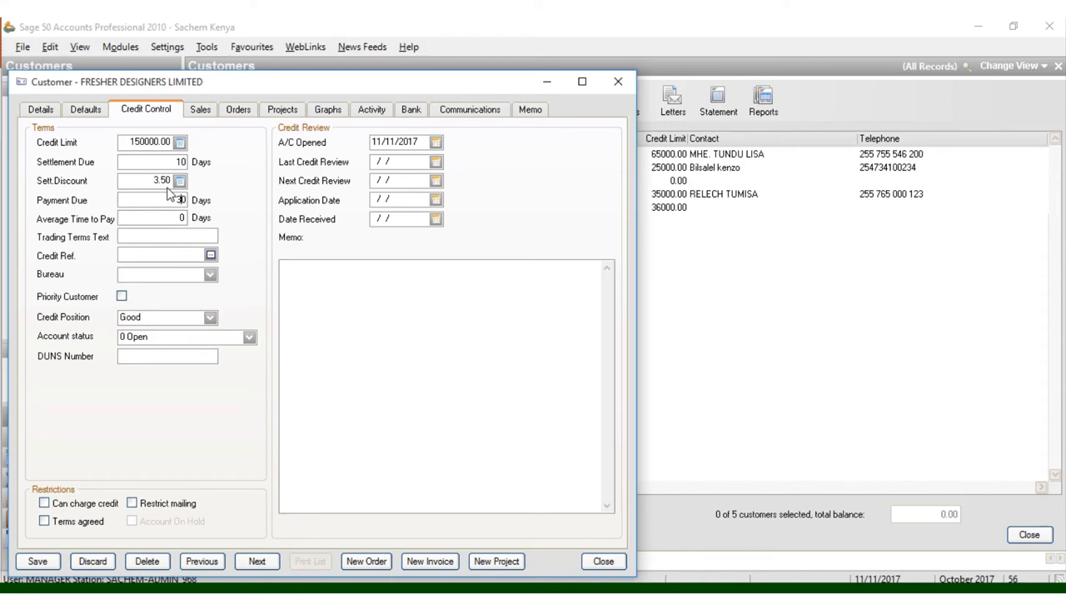
pyautogui.moveTo(158, 270)
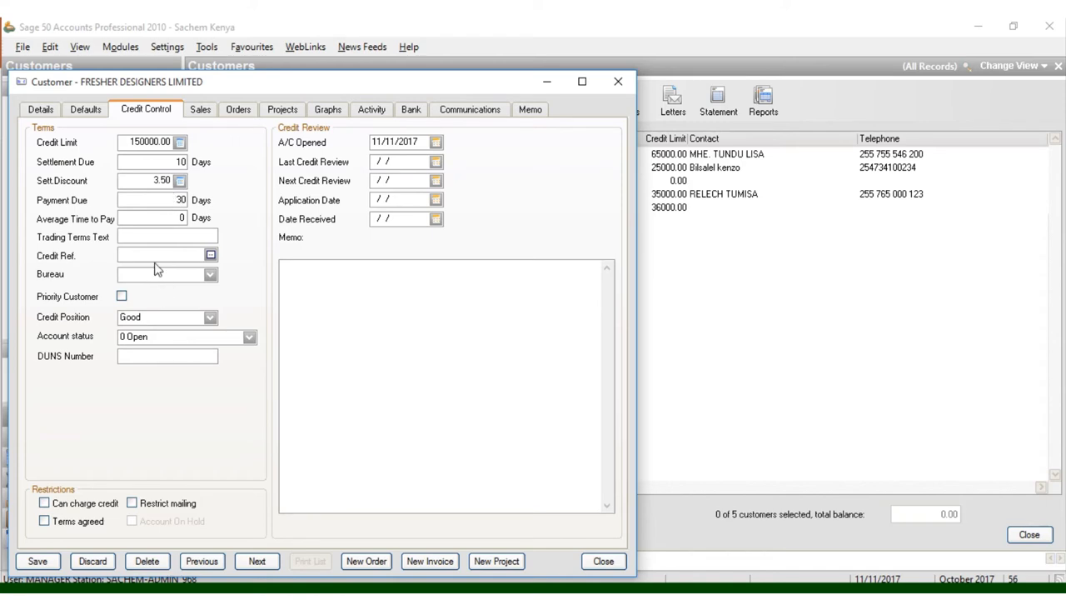
# Set trading terms to 'pay without delay' and tick Terms agreed
pyautogui.click(167, 236)
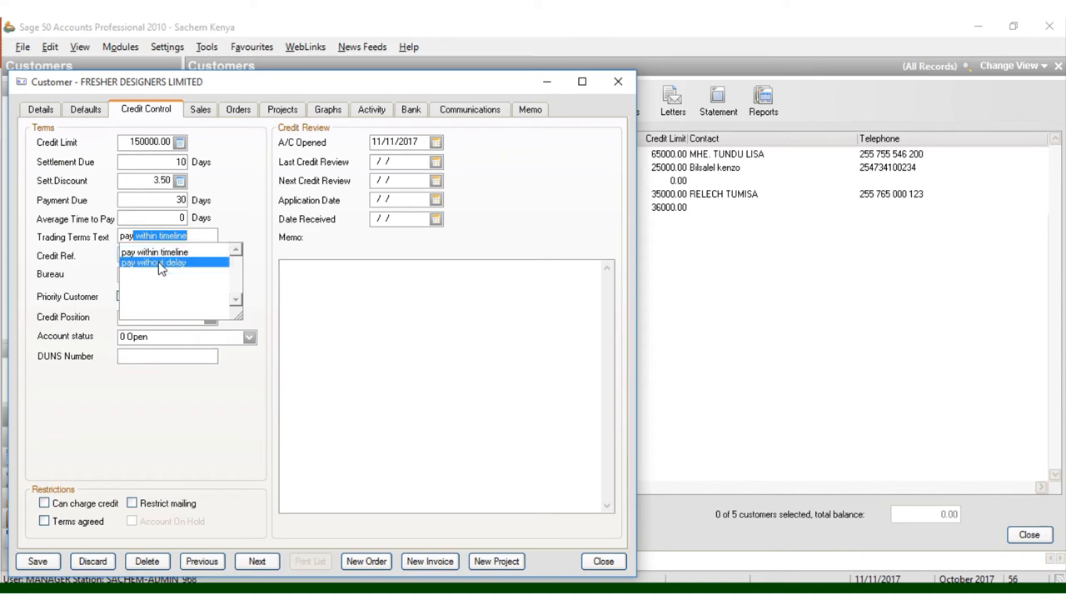
pyautogui.click(153, 261)
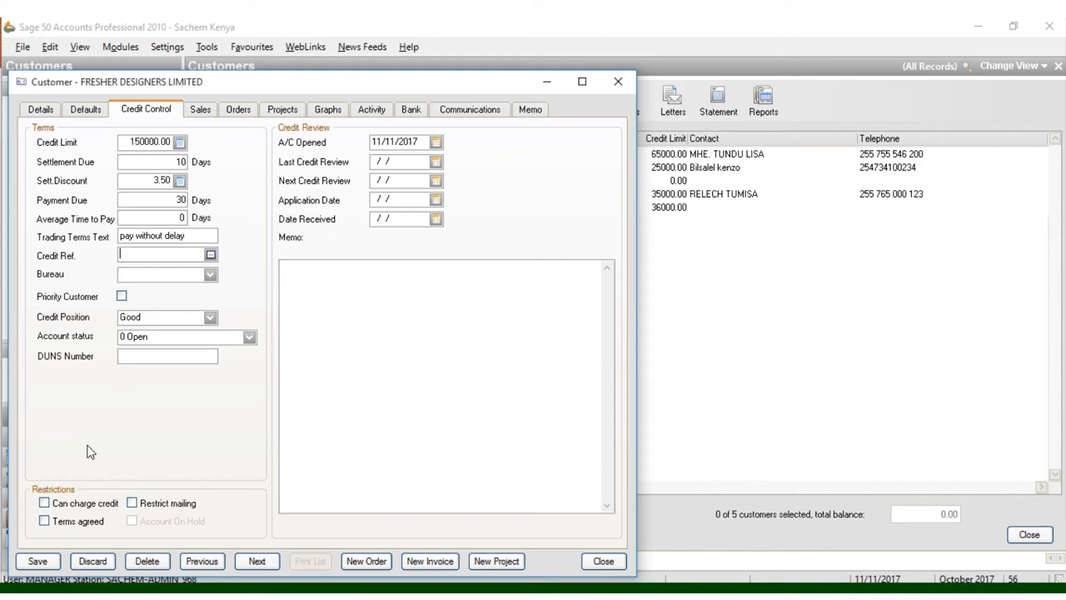
pyautogui.click(43, 519)
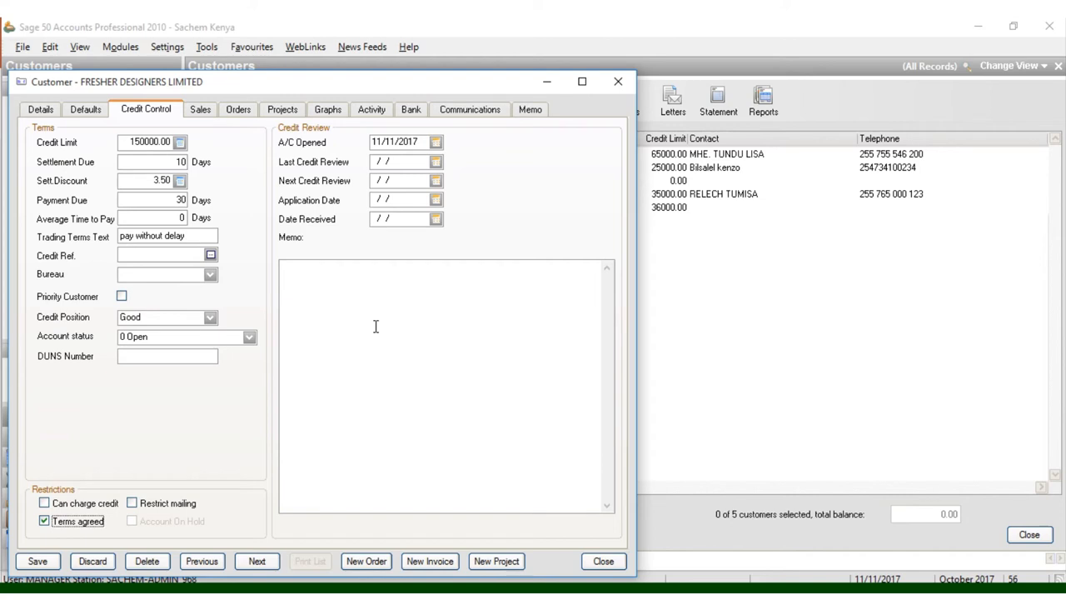
pyautogui.moveTo(106, 545)
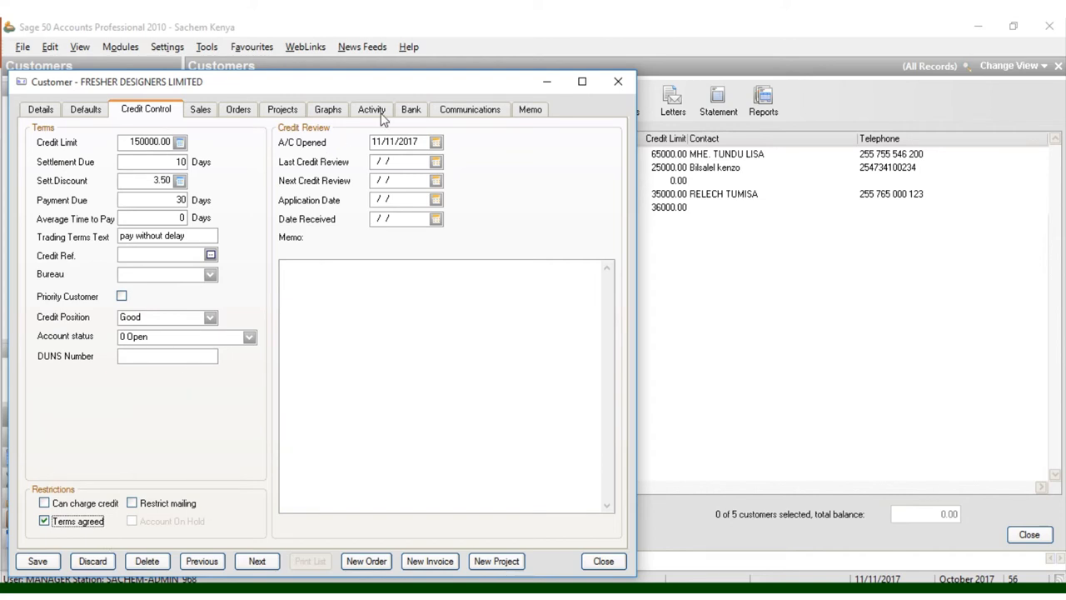
pyautogui.click(409, 110)
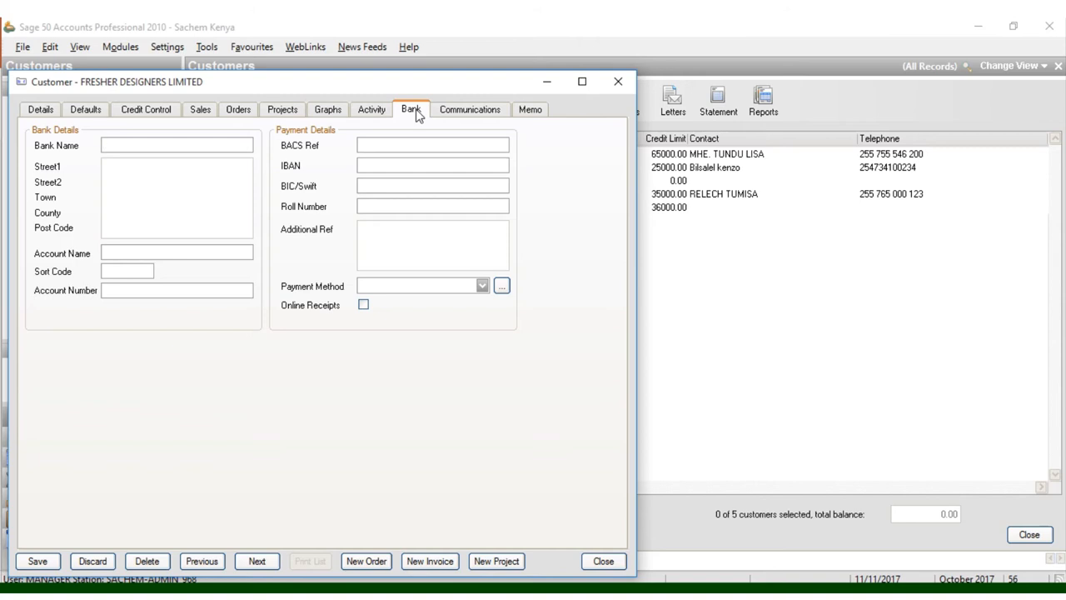
# Enter bank name equity bank with its Jogoo/Outer Ring, Nairobi address and post code 254
pyautogui.write('equity v')
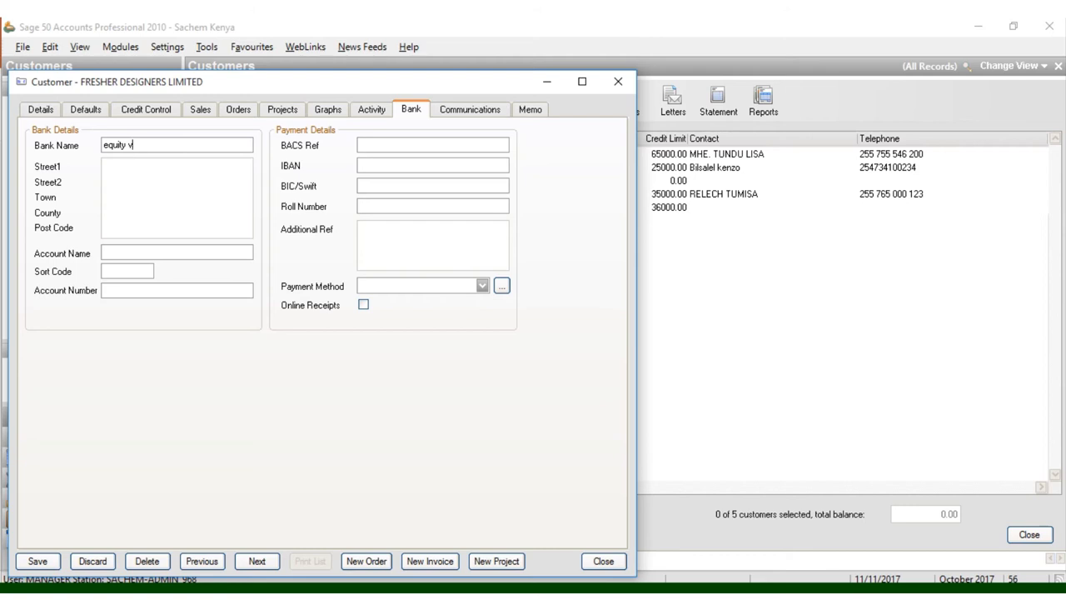
pyautogui.write('bank')
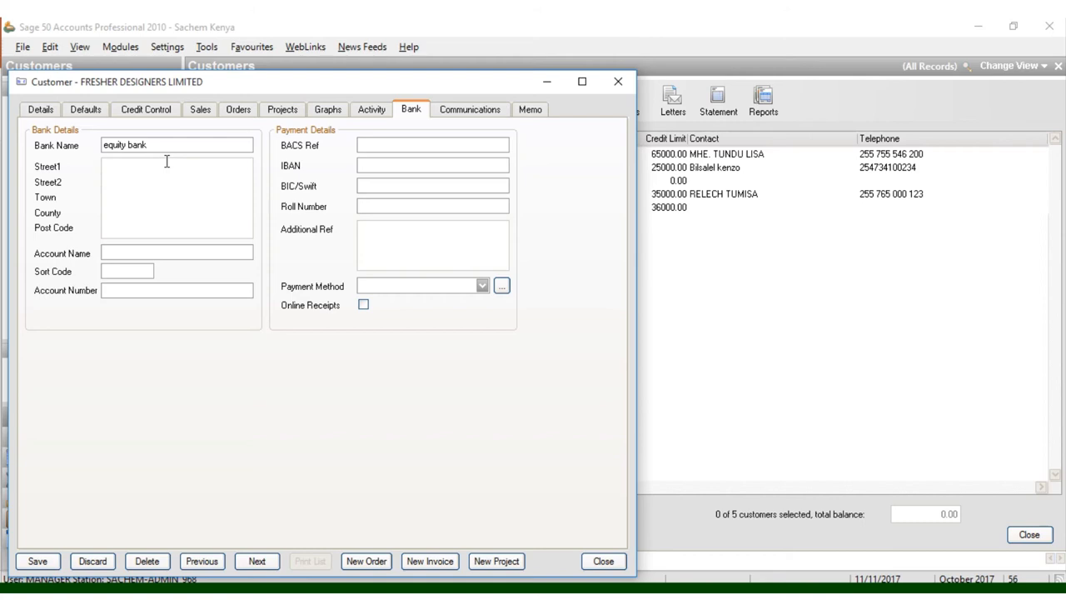
pyautogui.write('jogoo road')
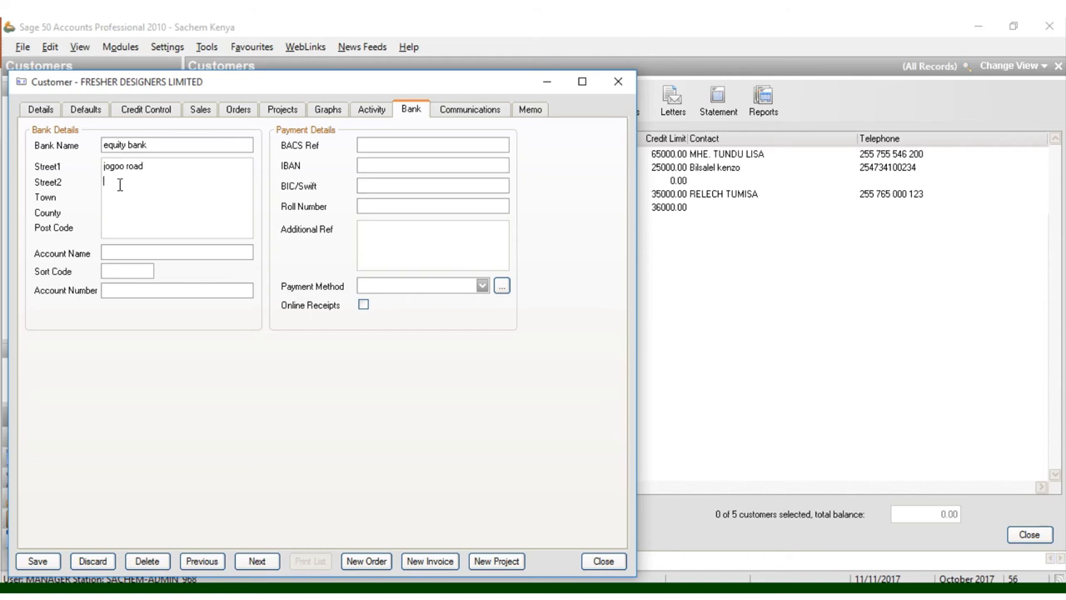
pyautogui.write('outering roa')
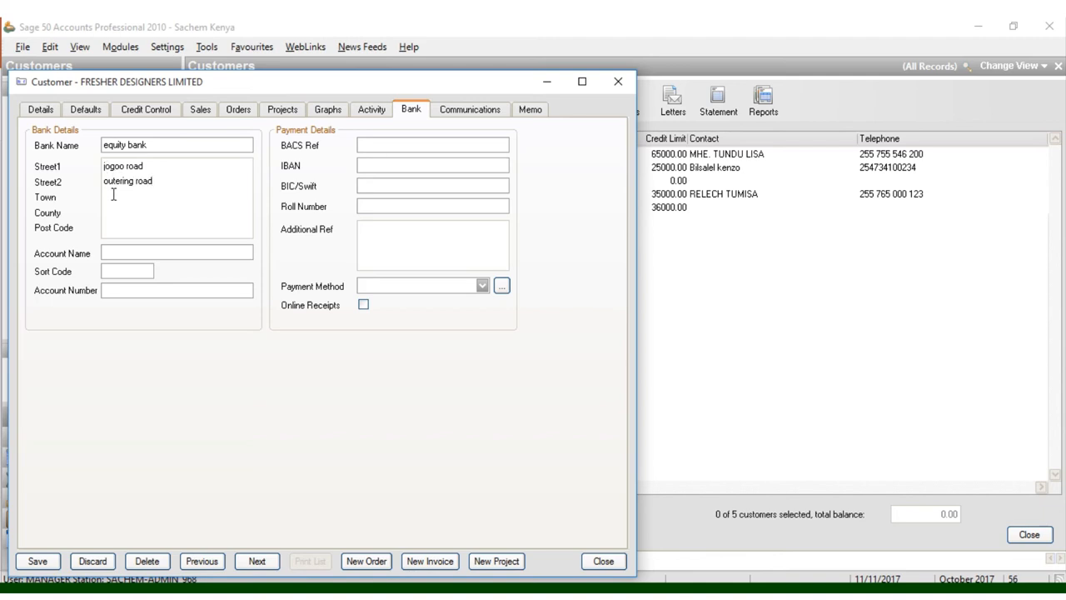
pyautogui.write('donholm')
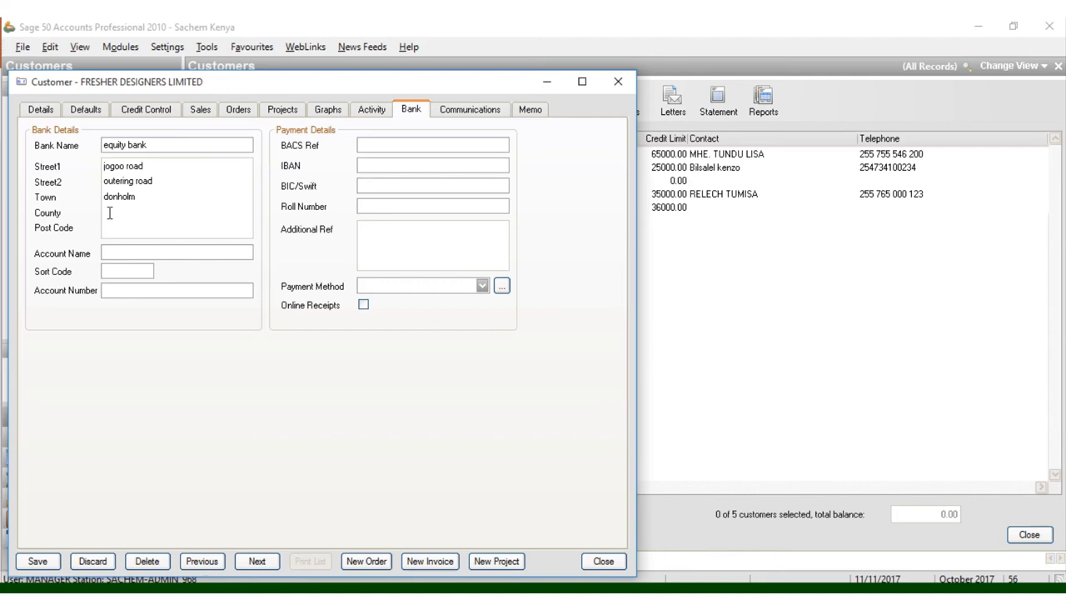
pyautogui.write('nairobi')
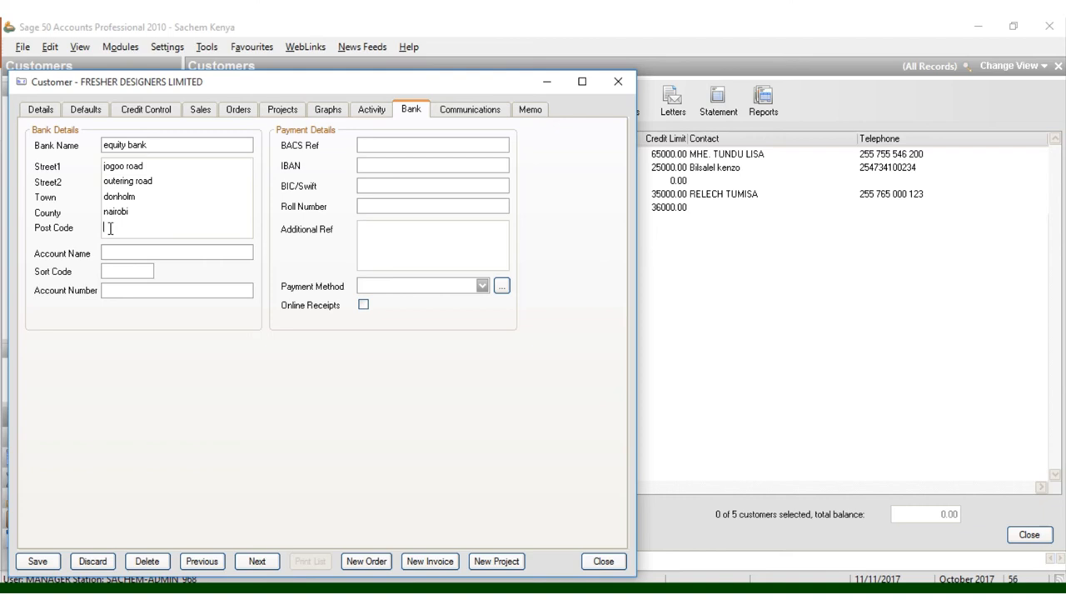
pyautogui.write('*')
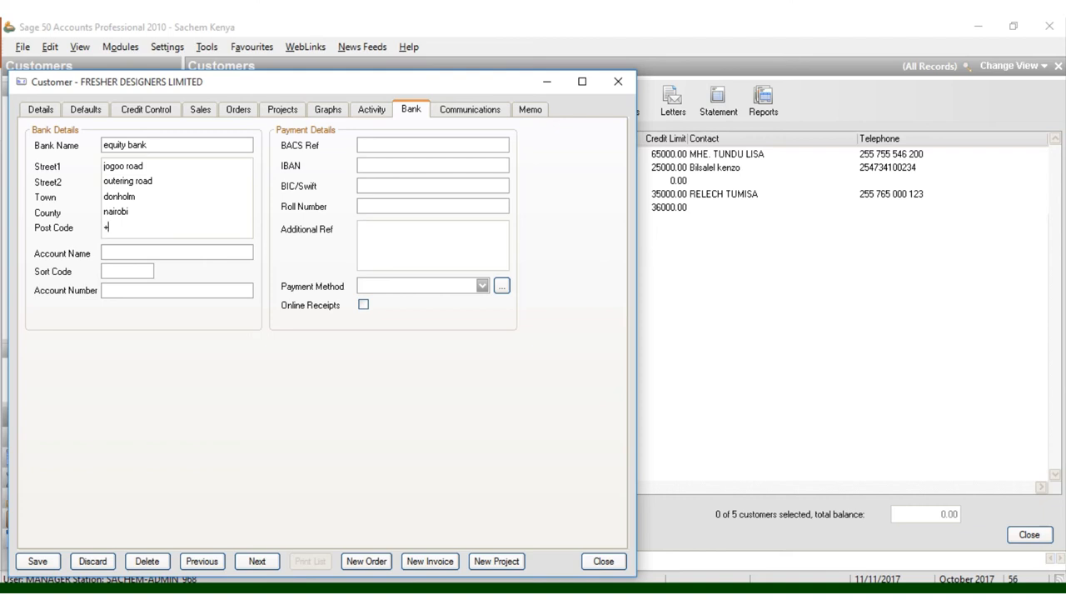
pyautogui.write('254')
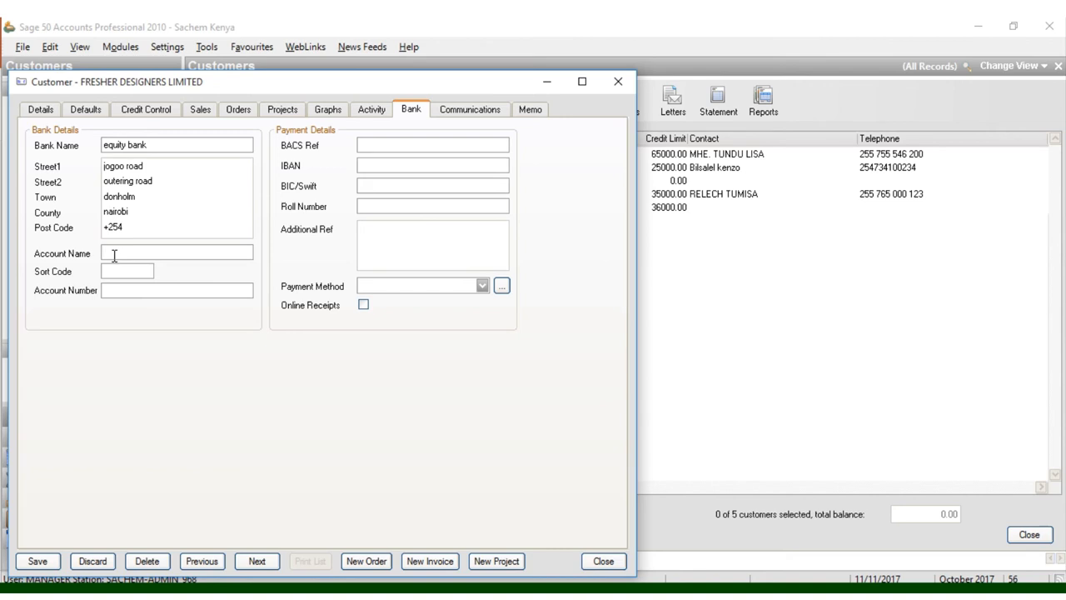
# Enter account name fresher designers limited and the account number
pyautogui.write('fresher desai')
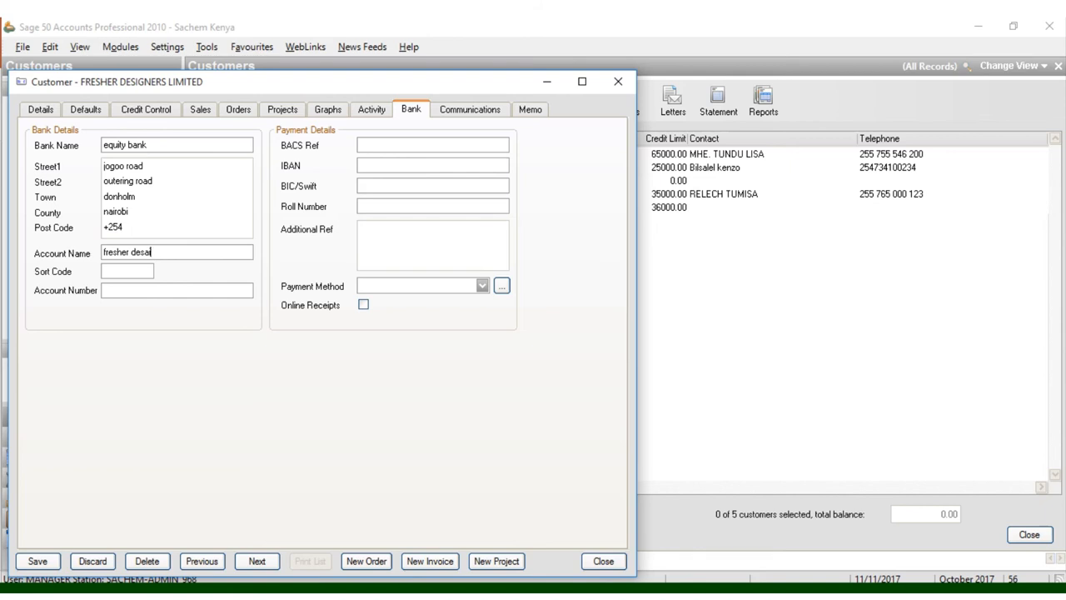
pyautogui.press('Backspace')
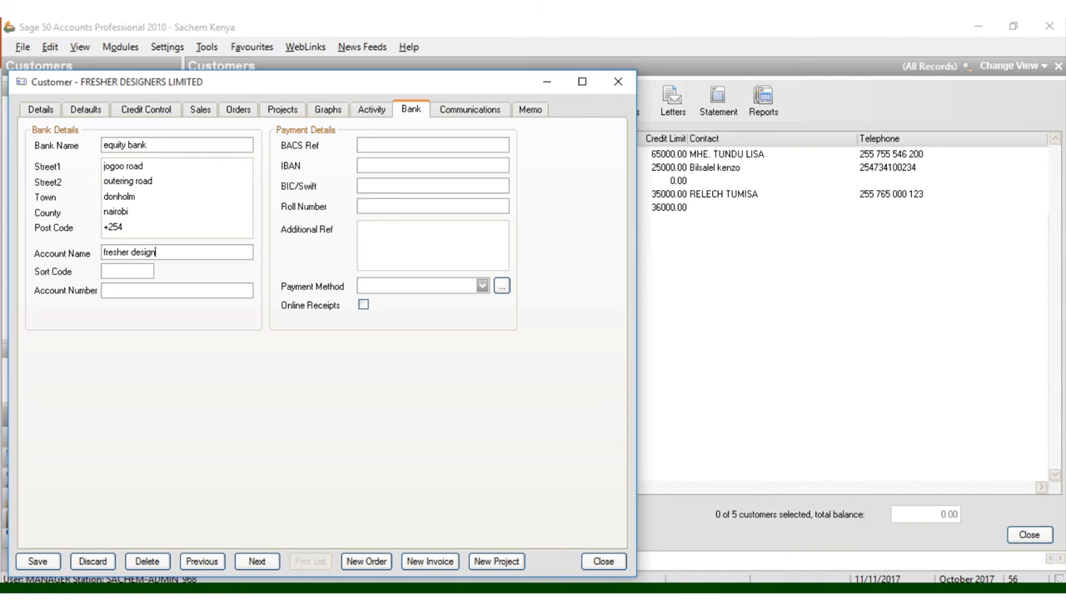
pyautogui.write('ers')
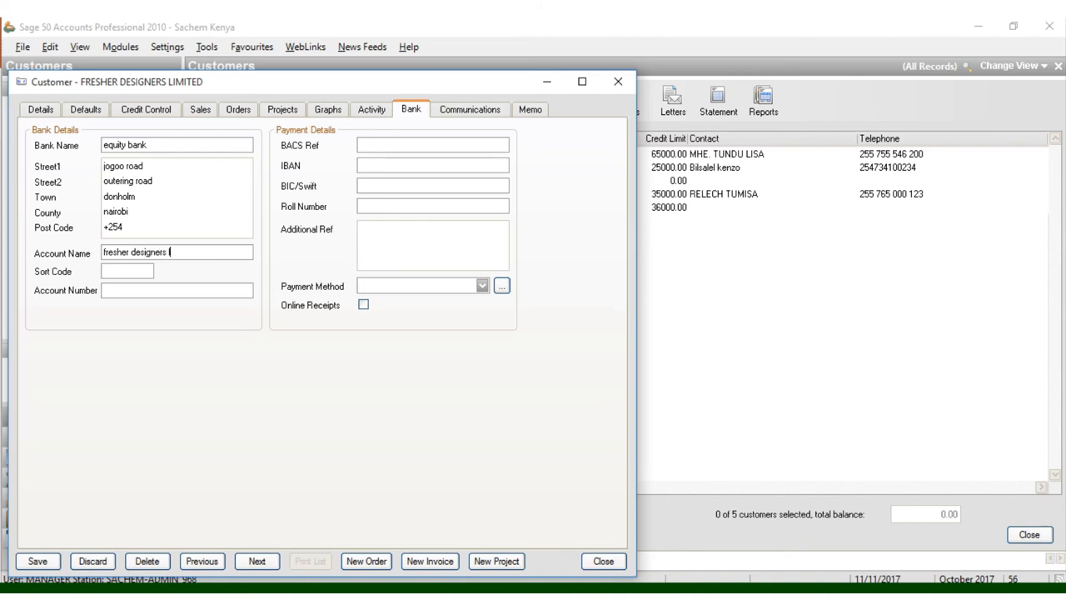
pyautogui.write('limited')
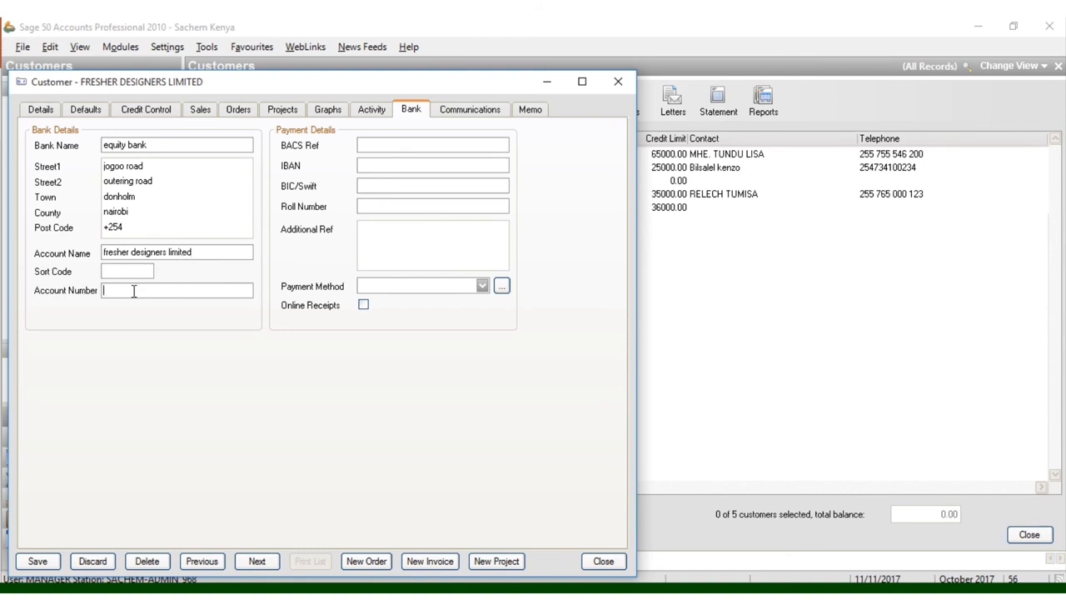
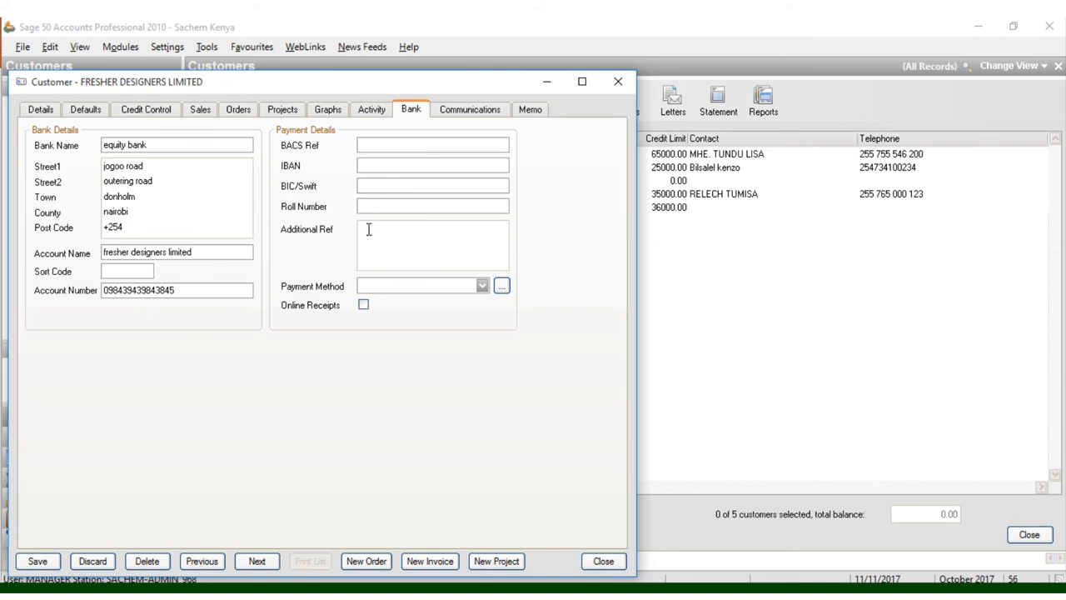
pyautogui.moveTo(450, 280)
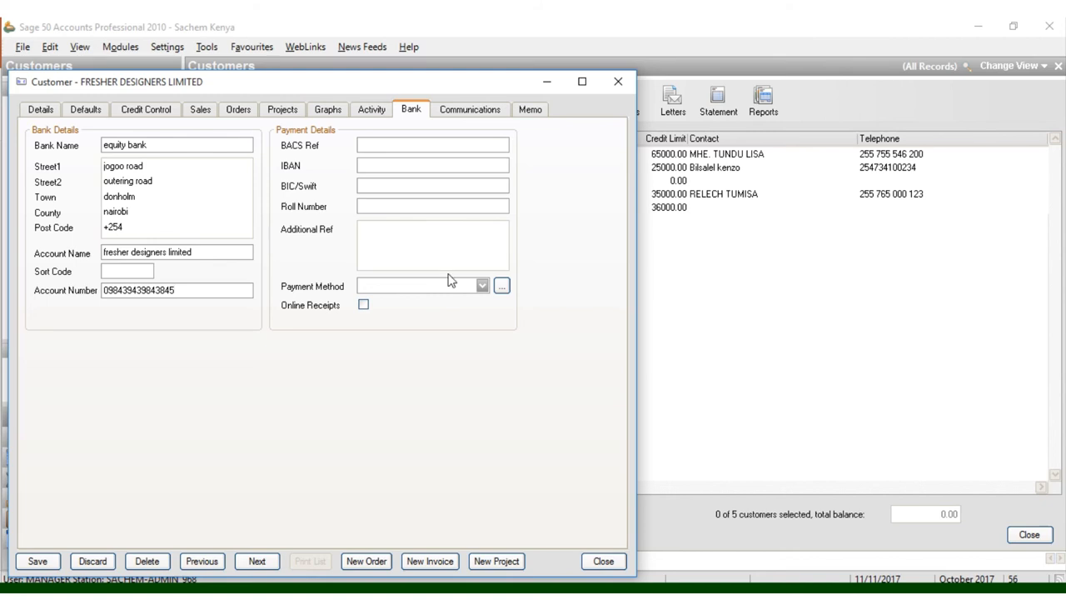
# Set the payment method to Cheque (after briefly Cash) and save the customer record
pyautogui.click(481, 286)
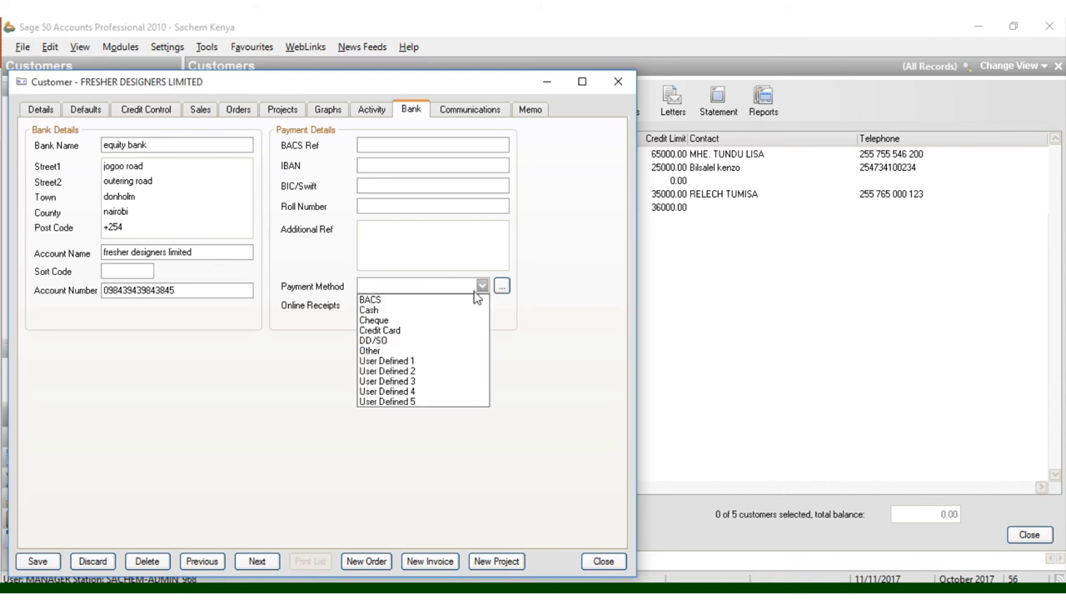
pyautogui.moveTo(434, 310)
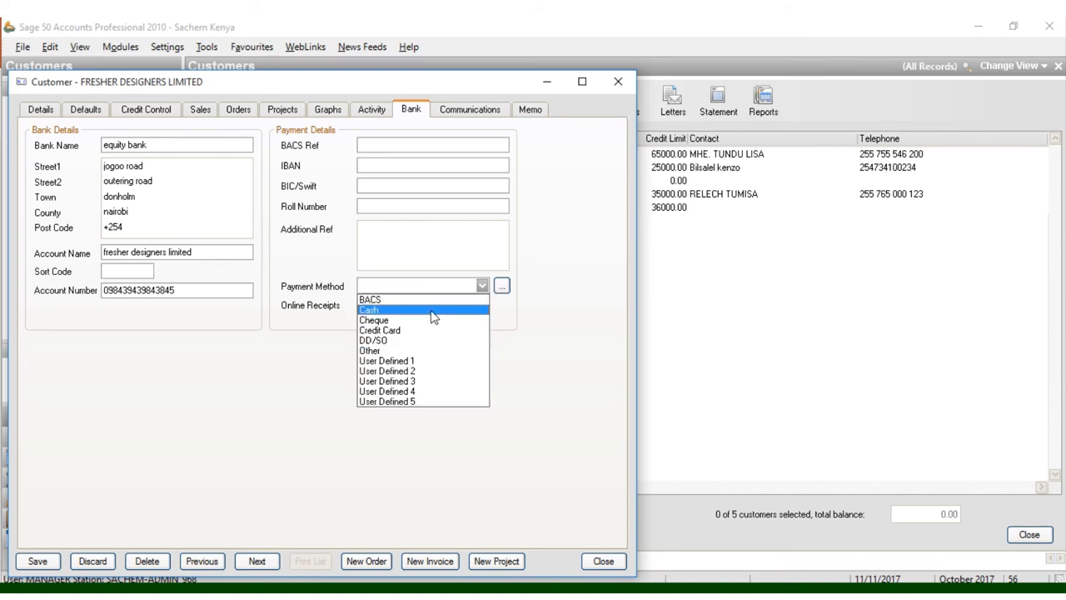
pyautogui.click(368, 308)
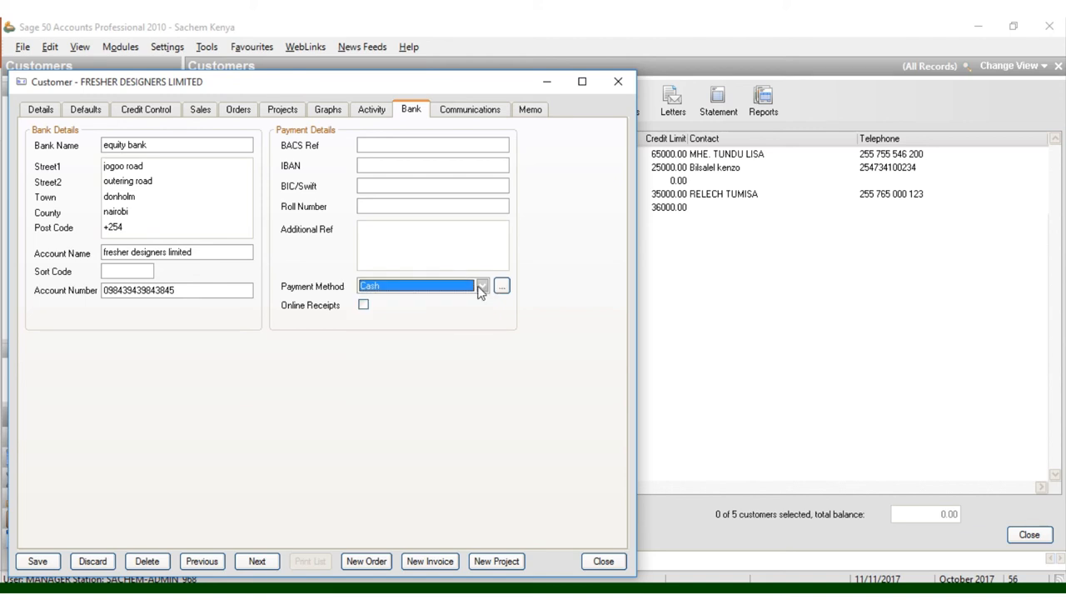
pyautogui.click(483, 287)
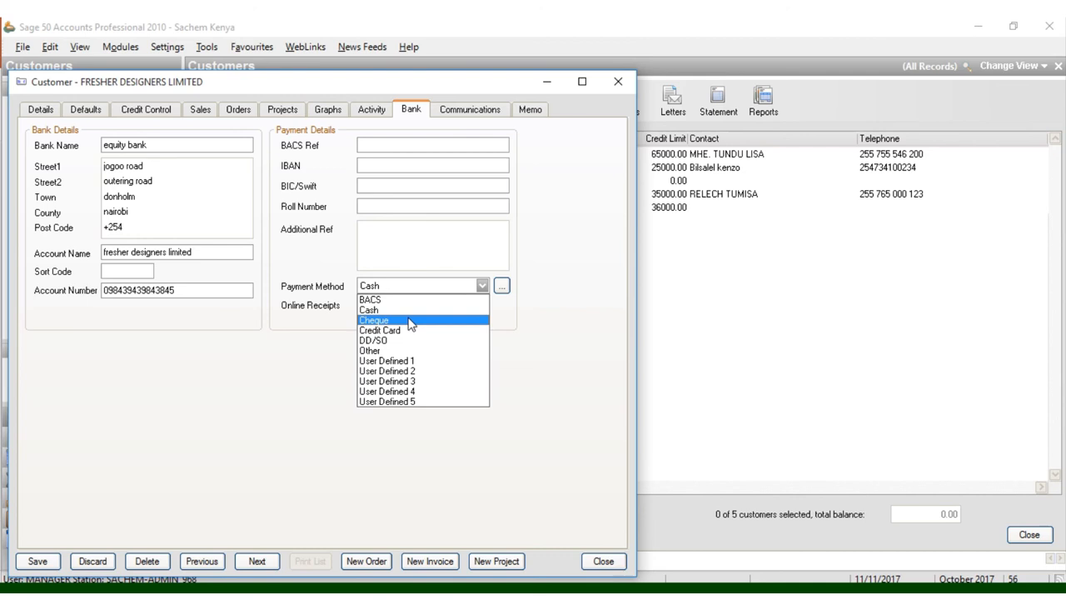
pyautogui.click(373, 320)
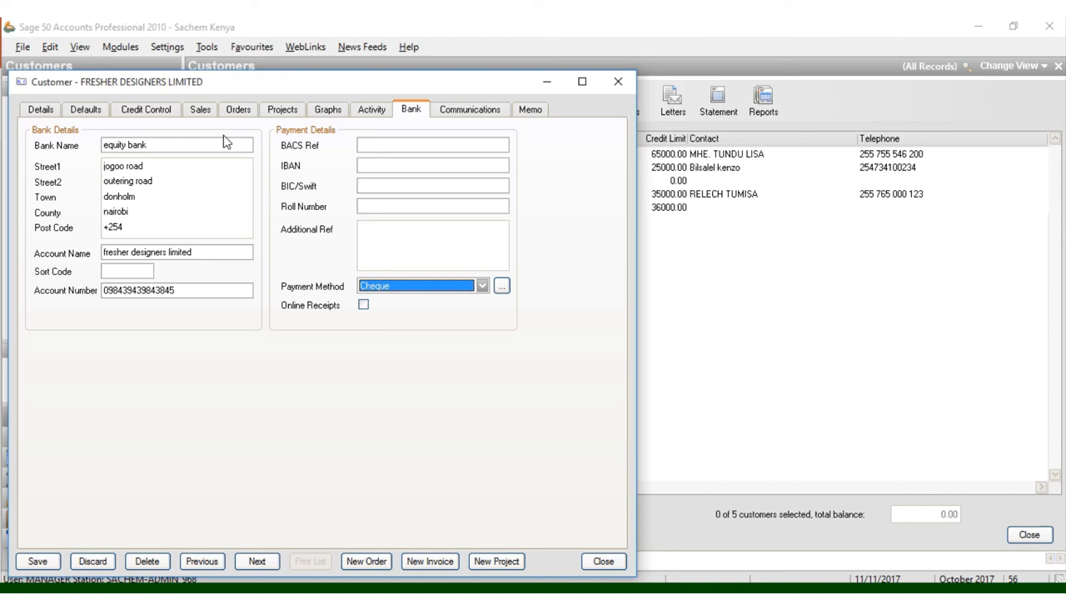
pyautogui.moveTo(290, 453)
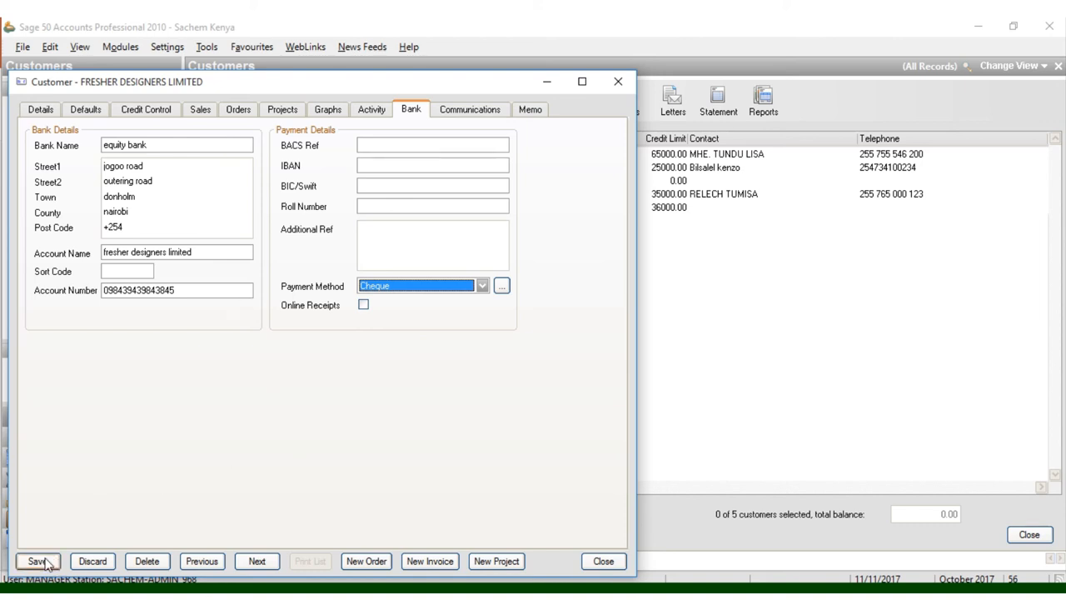
pyautogui.click(37, 559)
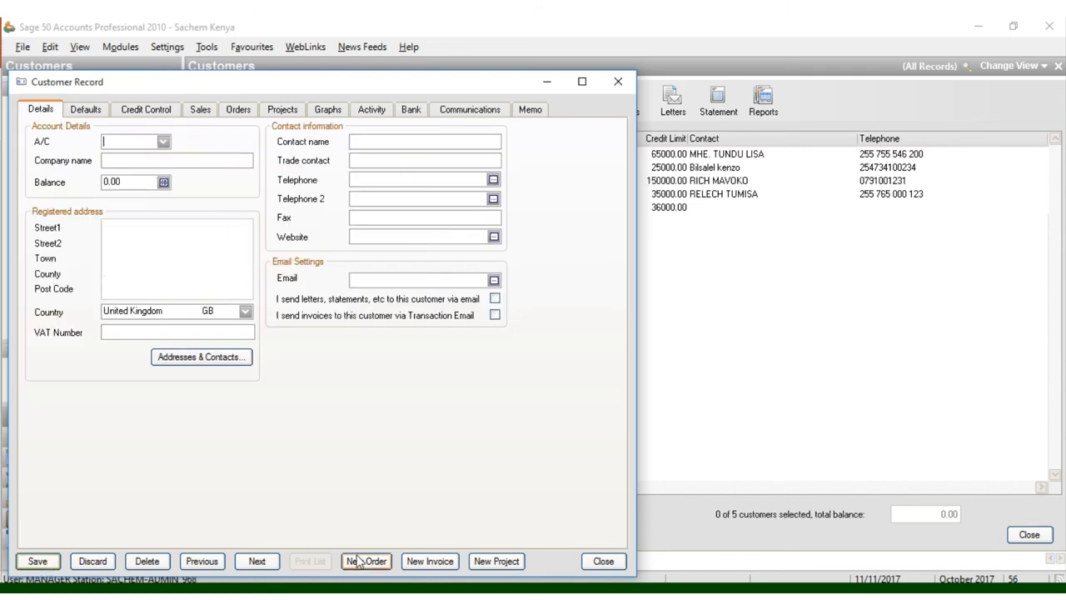
# Close the blank record and review DOUBLE MAREKI LTD's credit control settings before closing it
pyautogui.click(603, 560)
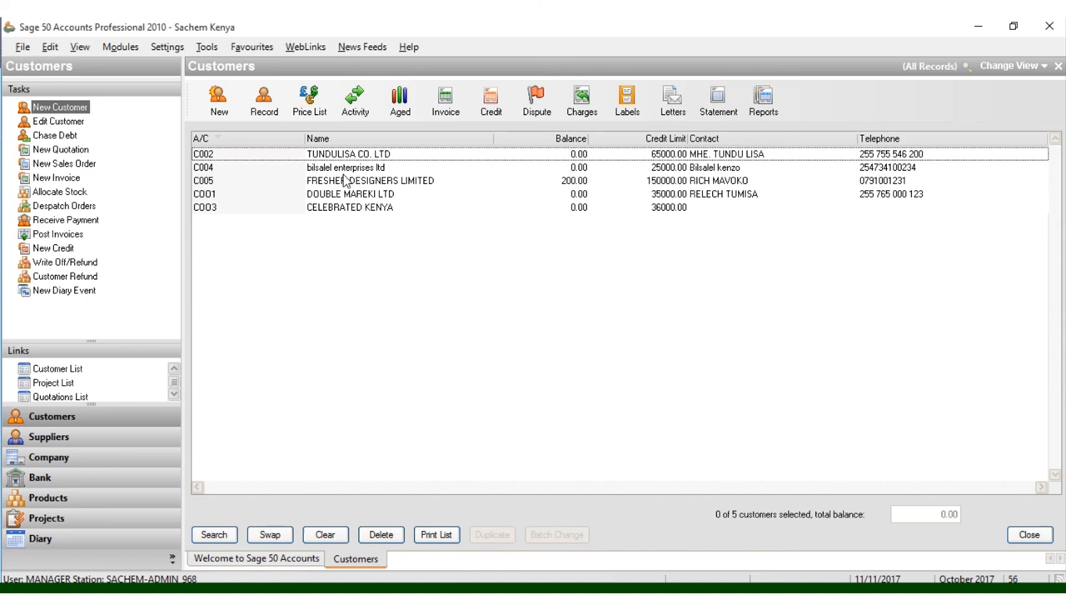
pyautogui.click(369, 180)
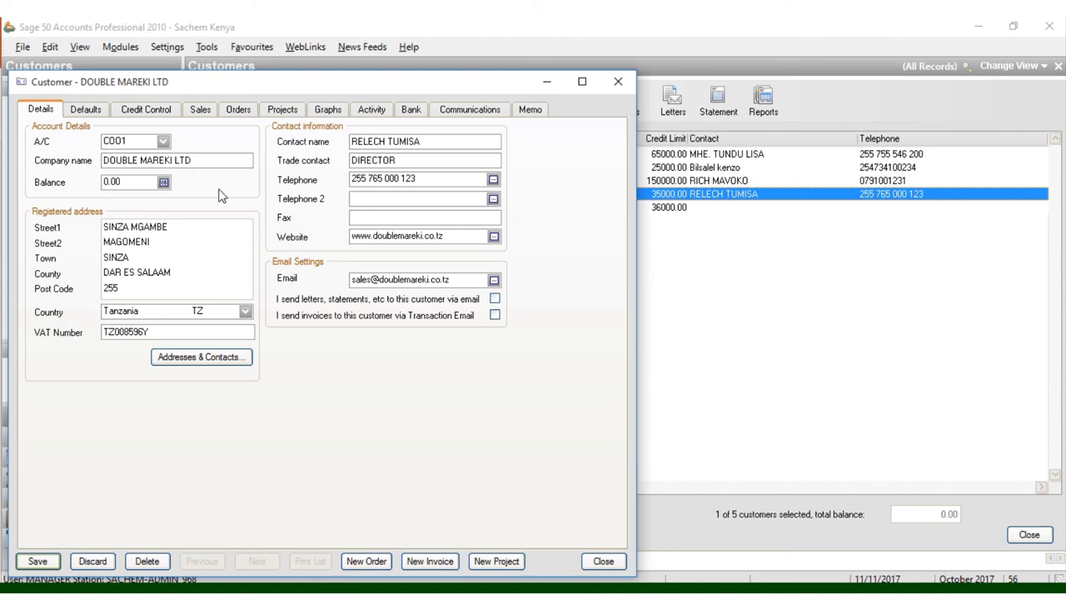
pyautogui.moveTo(250, 126)
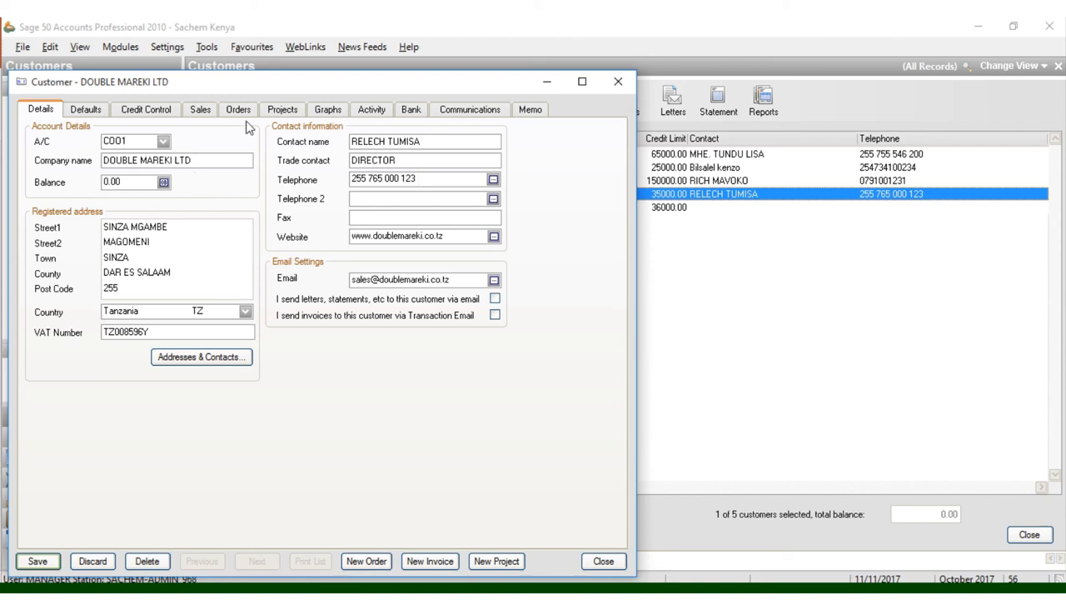
pyautogui.click(145, 110)
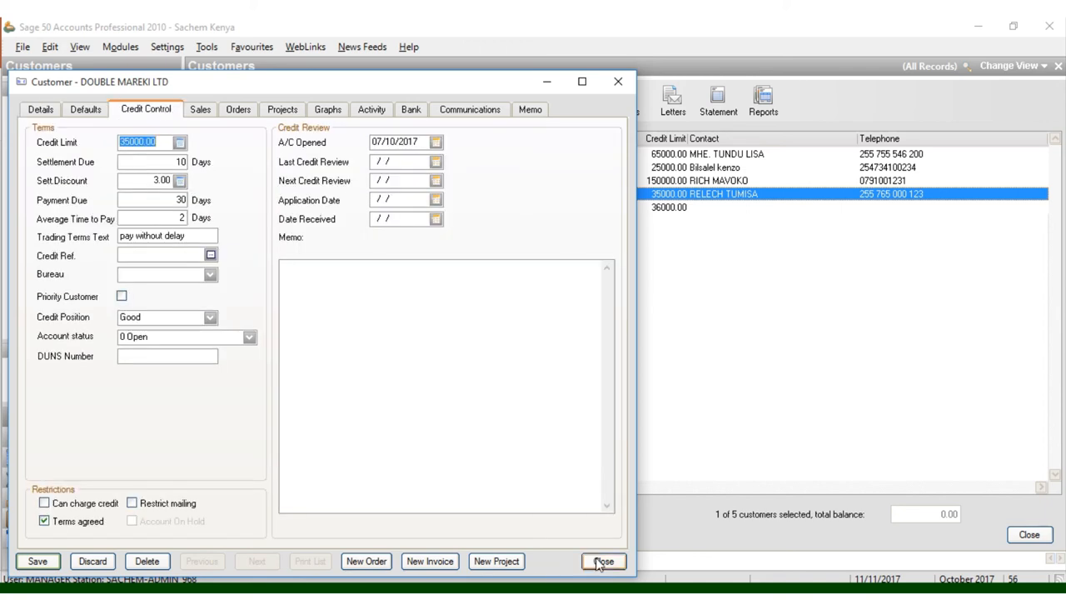
pyautogui.click(603, 560)
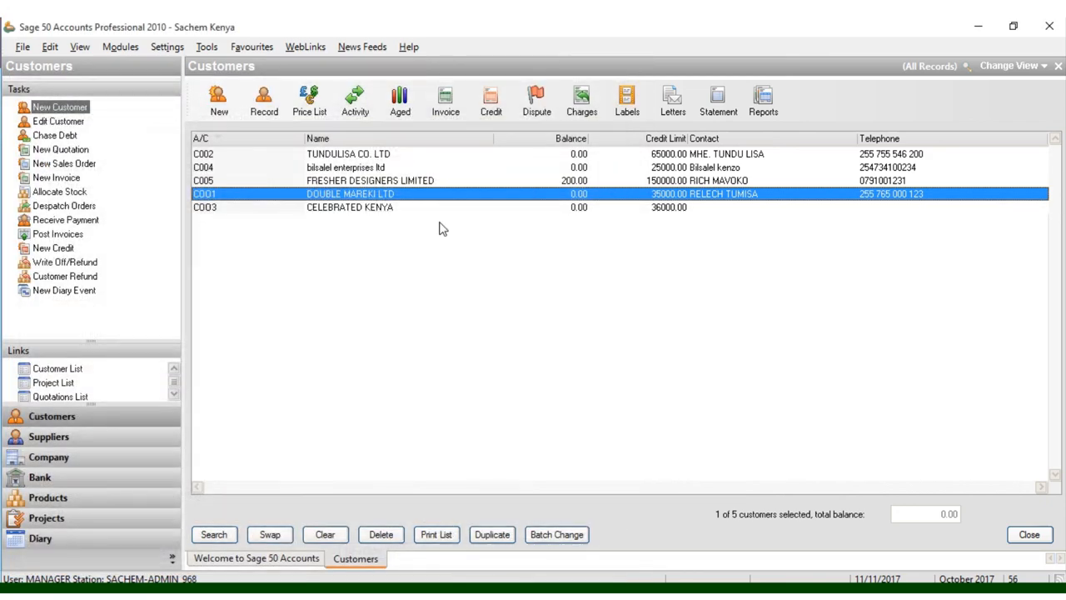
# Review the CELEBRATED KENYA customer record and close it again
pyautogui.doubleClick(349, 207)
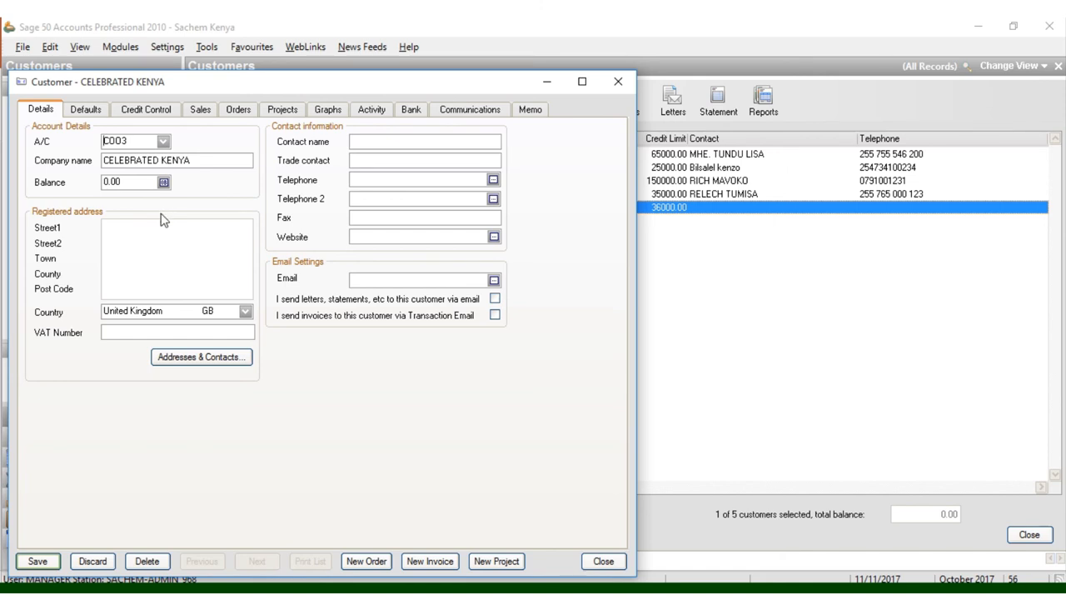
pyautogui.moveTo(183, 136)
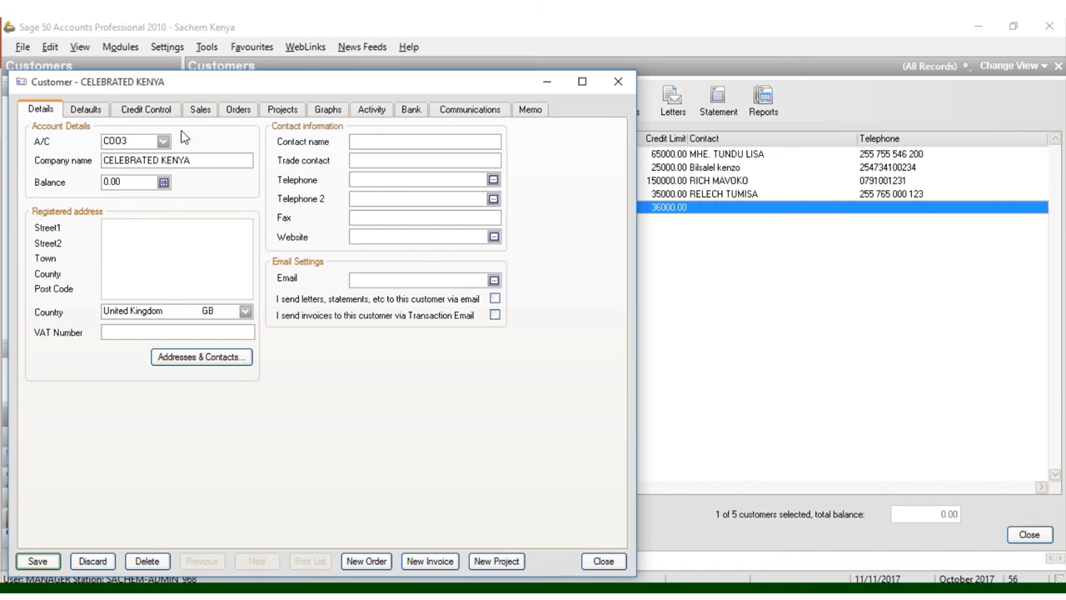
pyautogui.moveTo(618, 81)
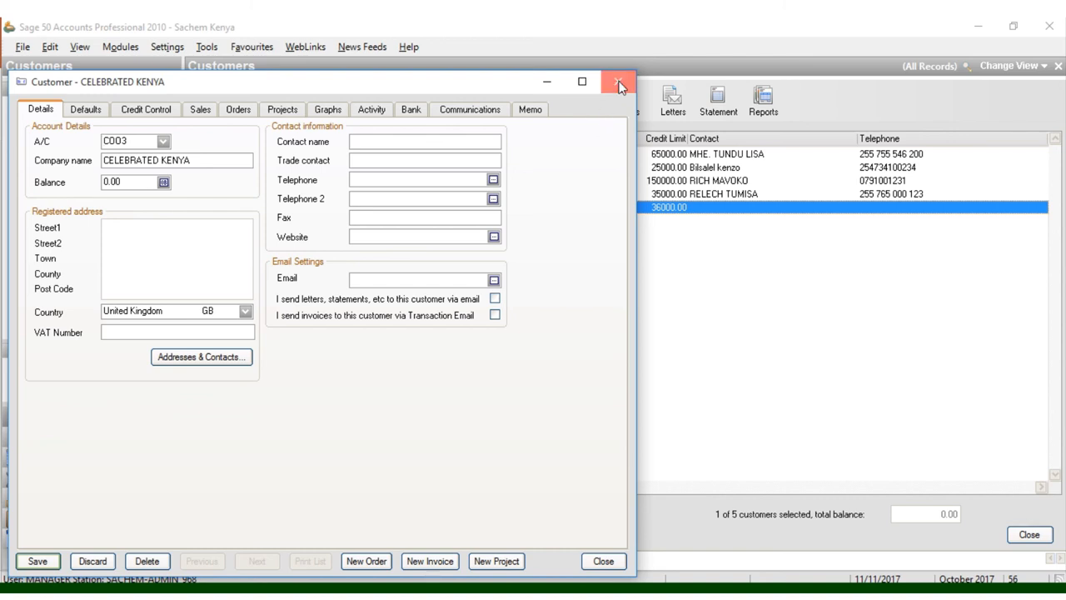
pyautogui.click(620, 82)
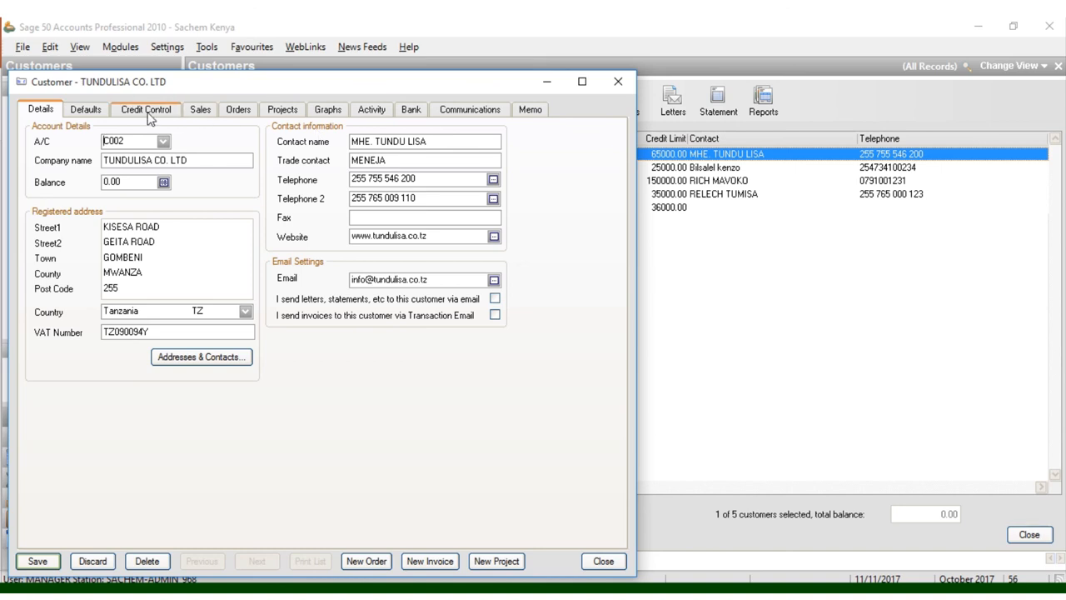
# Review TUNDULISA CO. LTD's credit control terms and close the record
pyautogui.click(145, 110)
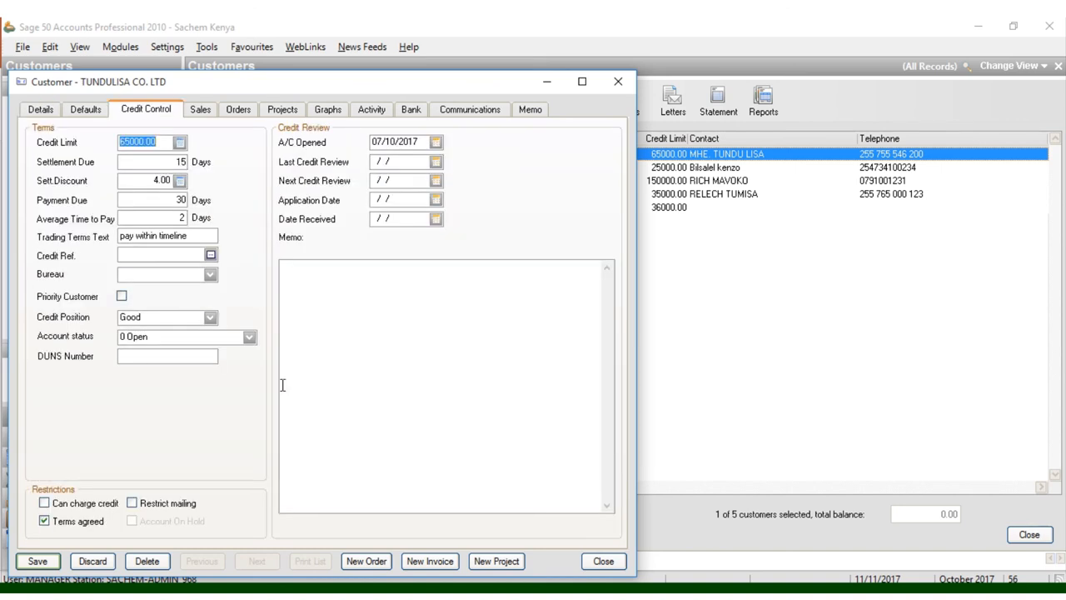
pyautogui.click(603, 559)
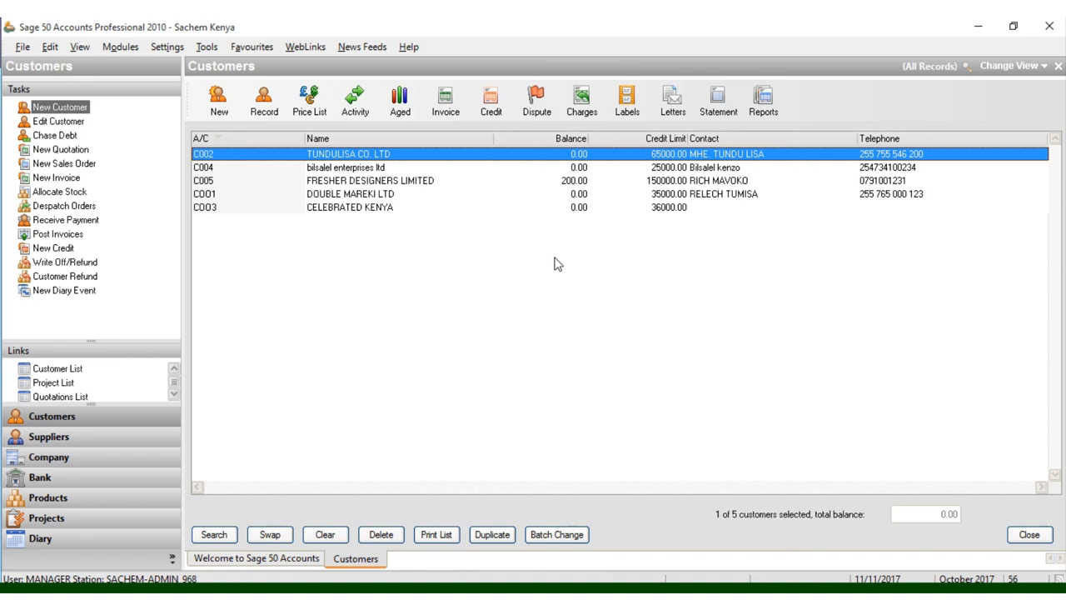
pyautogui.moveTo(523, 244)
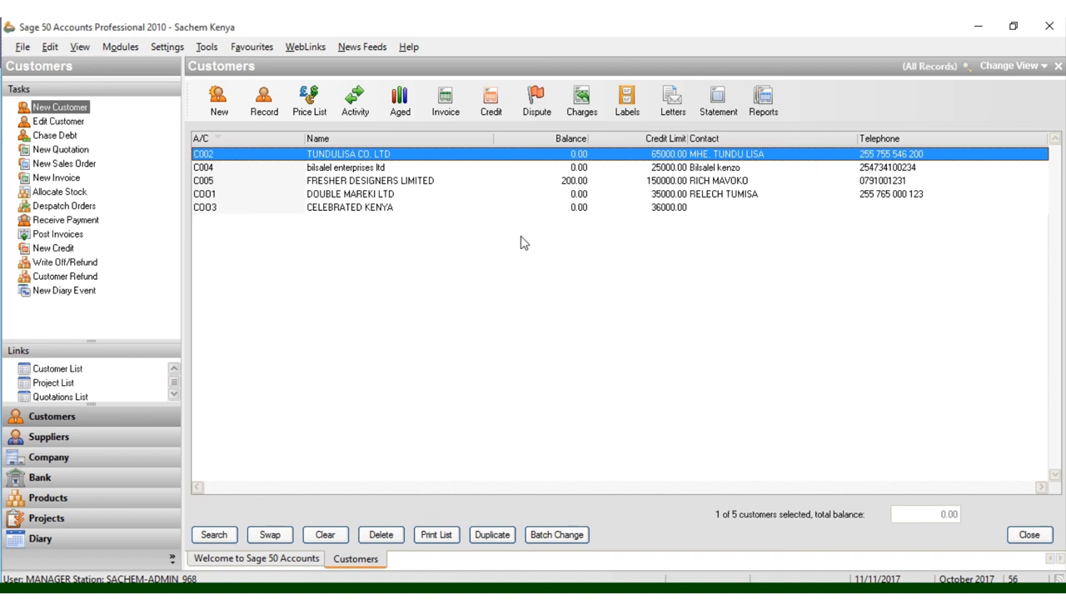